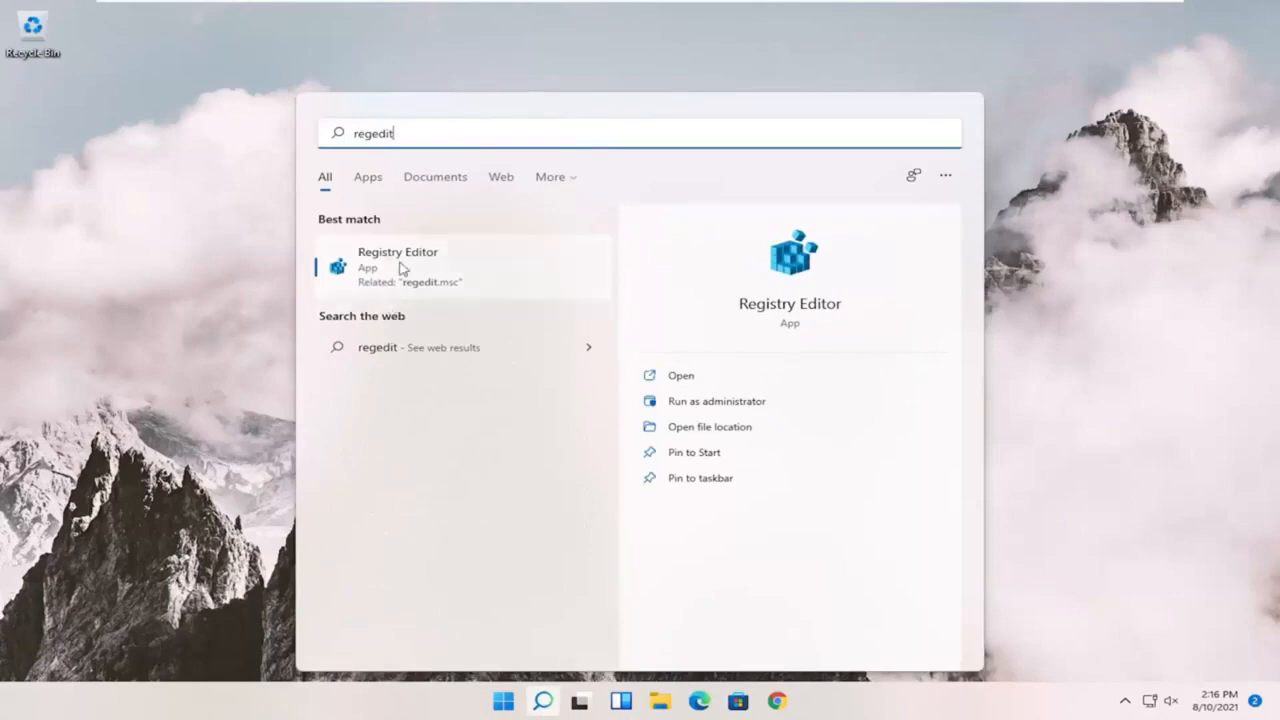
- Launch Registry Editor as administrator from Start search, approving the UAC prompt
right_click(410, 267)
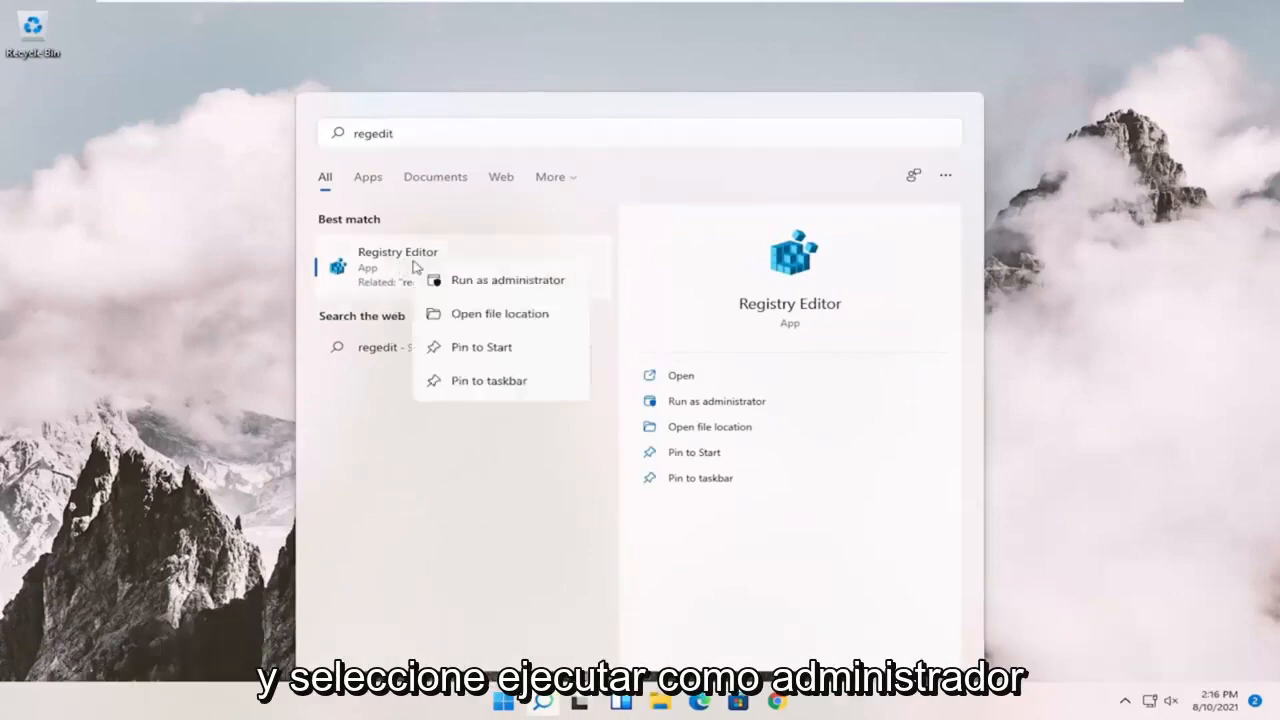
left_click(507, 280)
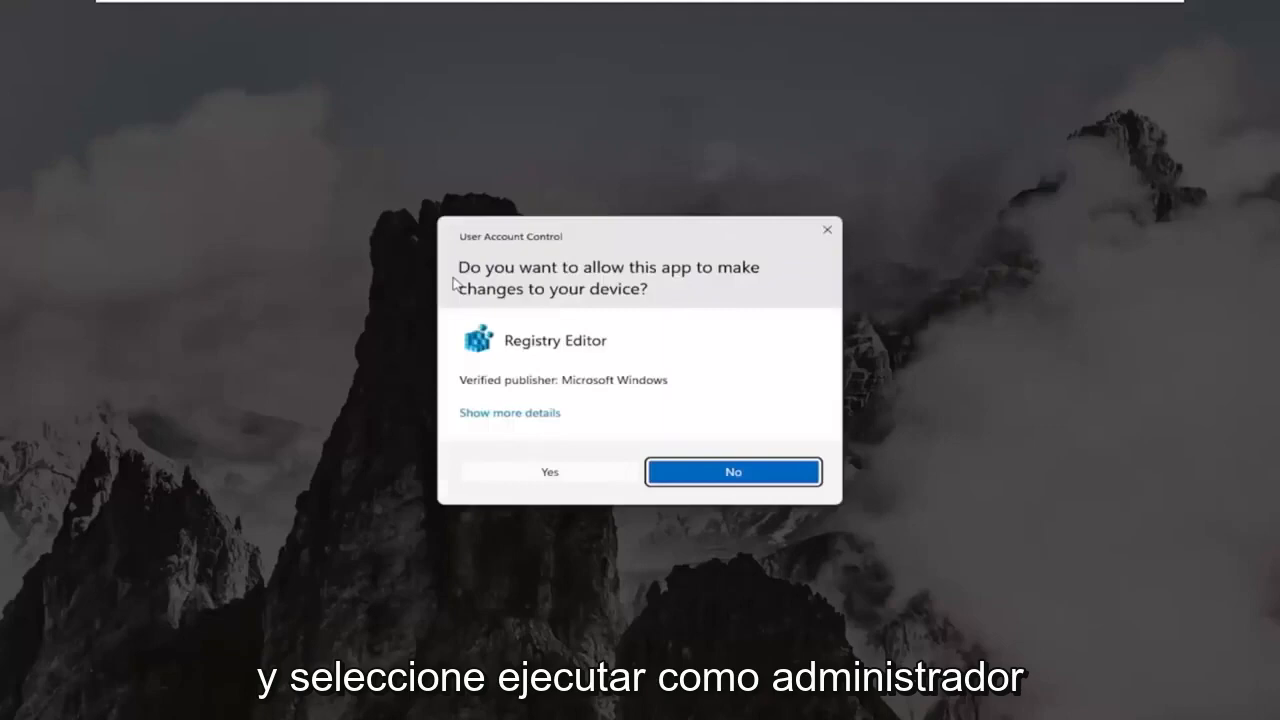
mouse_move(503, 328)
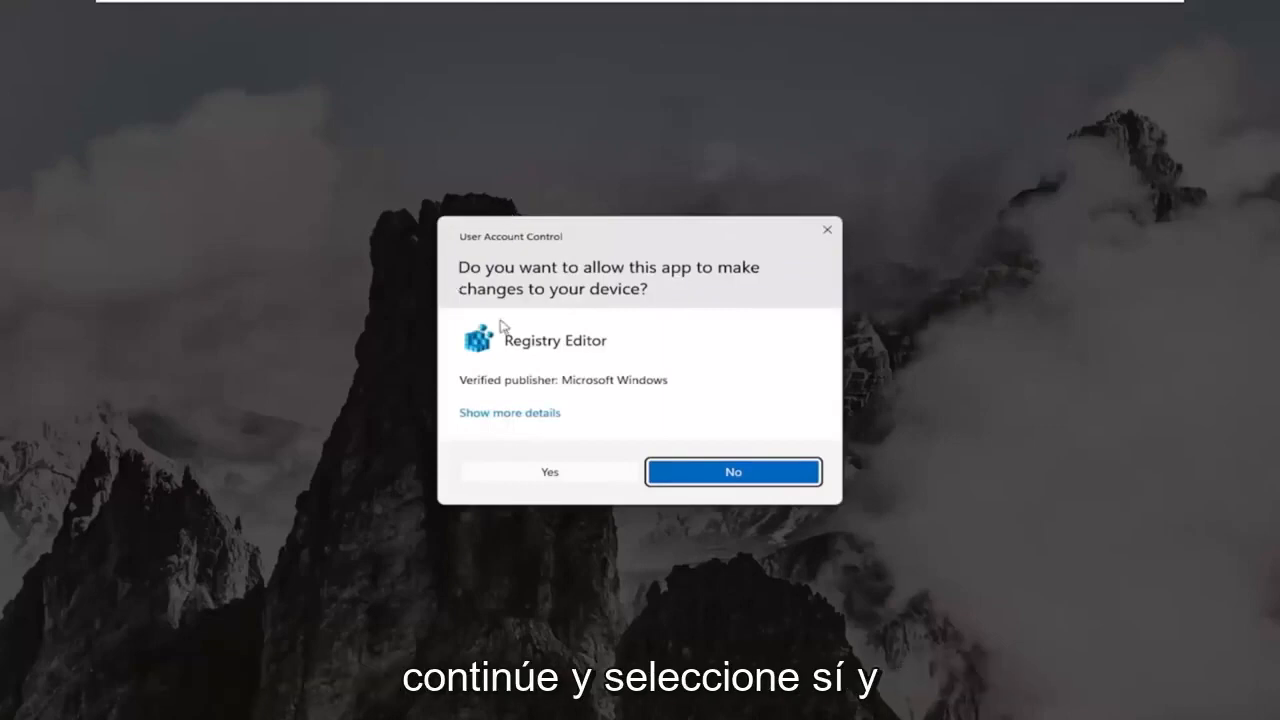
left_click(548, 471)
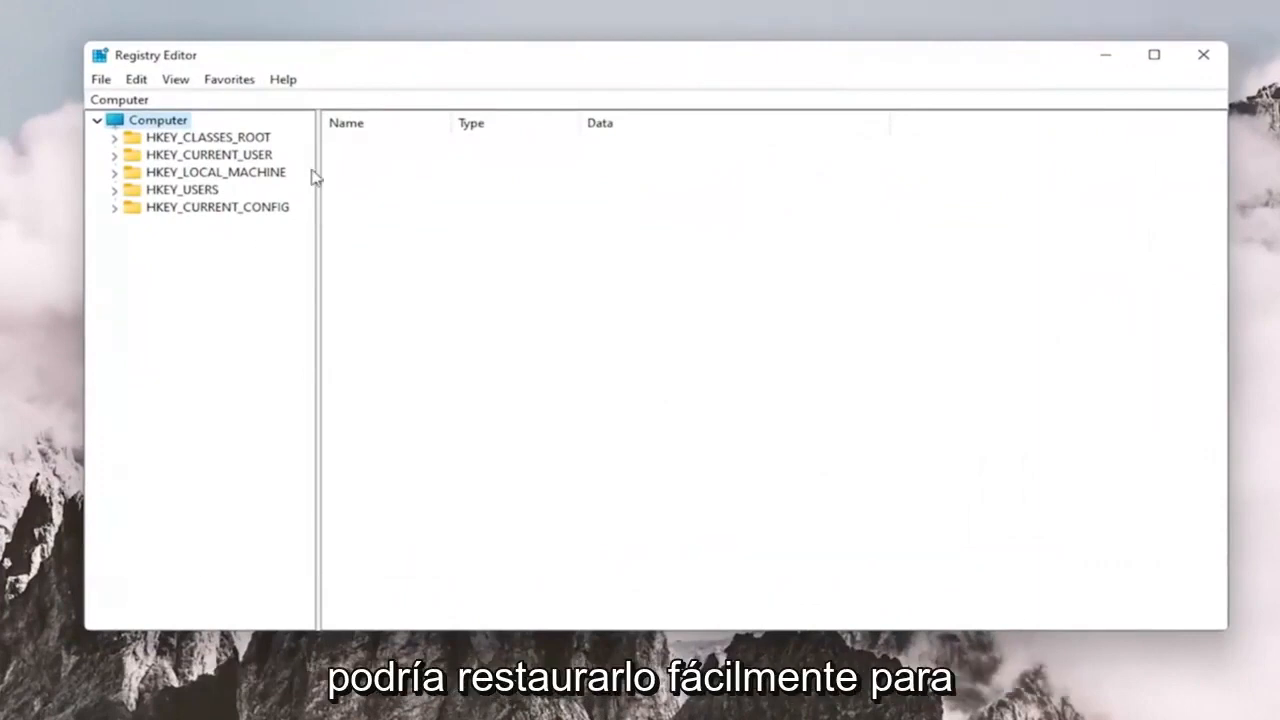
mouse_move(290, 172)
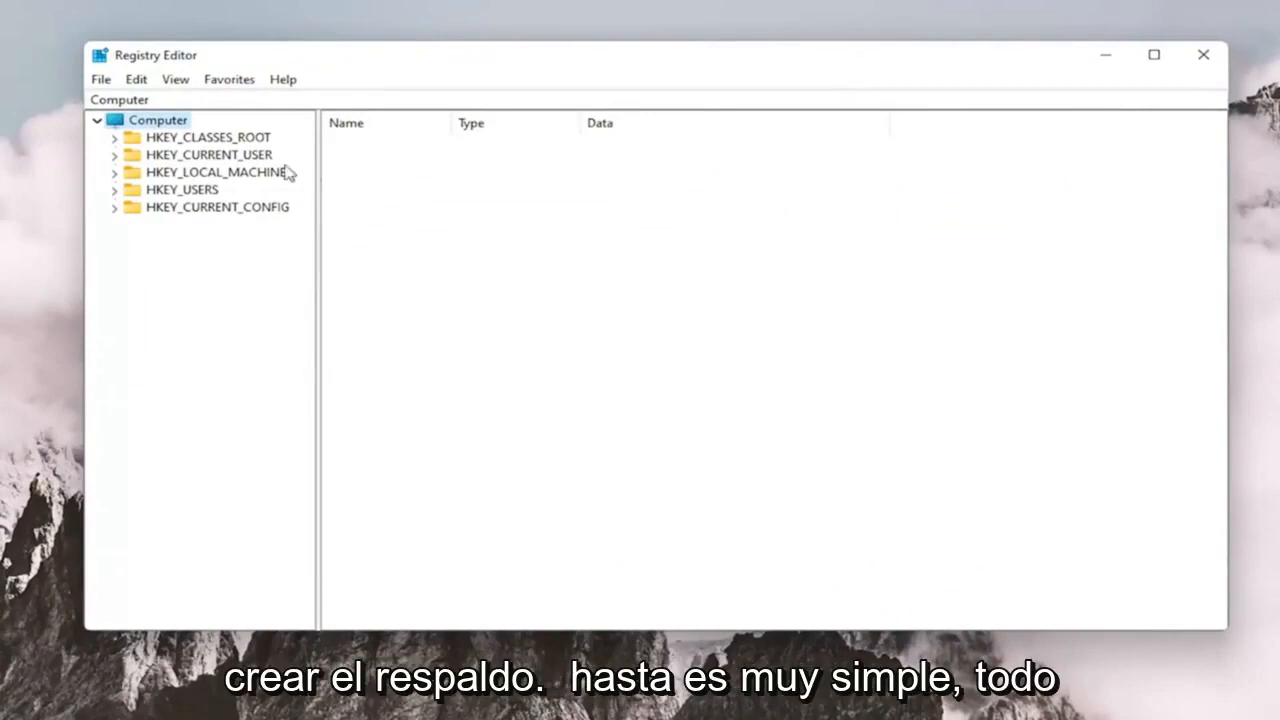
left_click(100, 79)
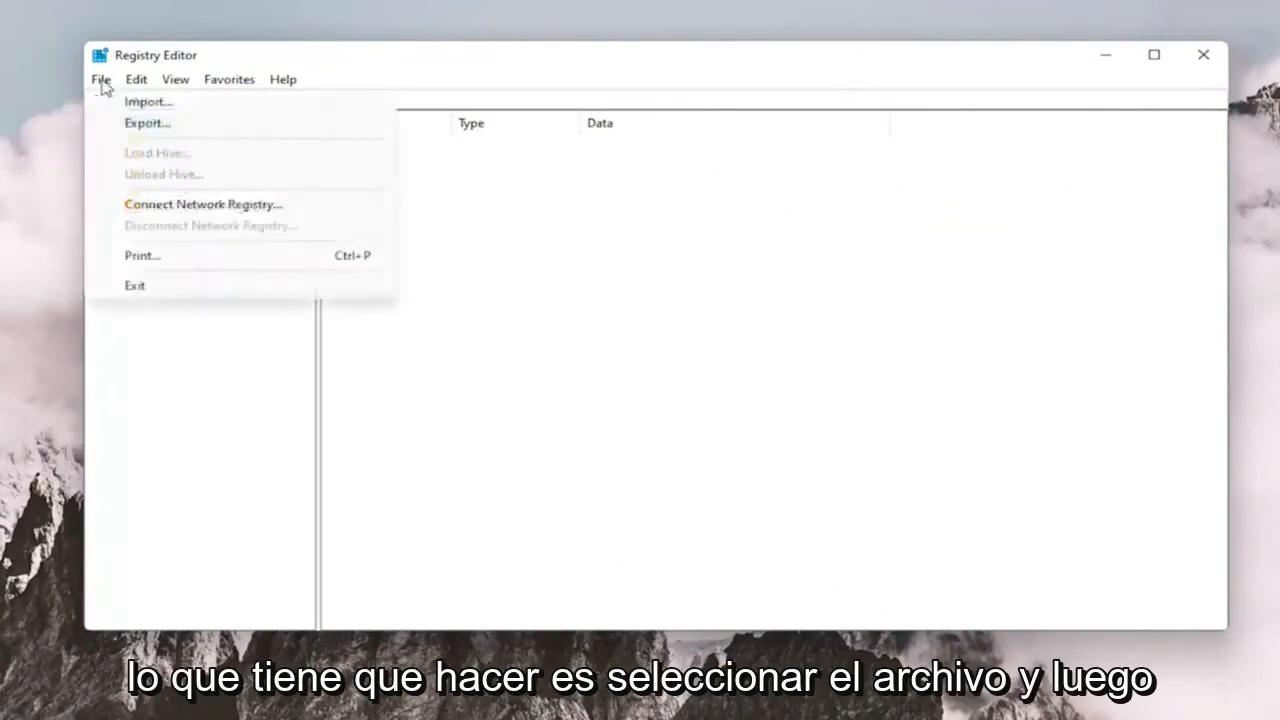
left_click(147, 122)
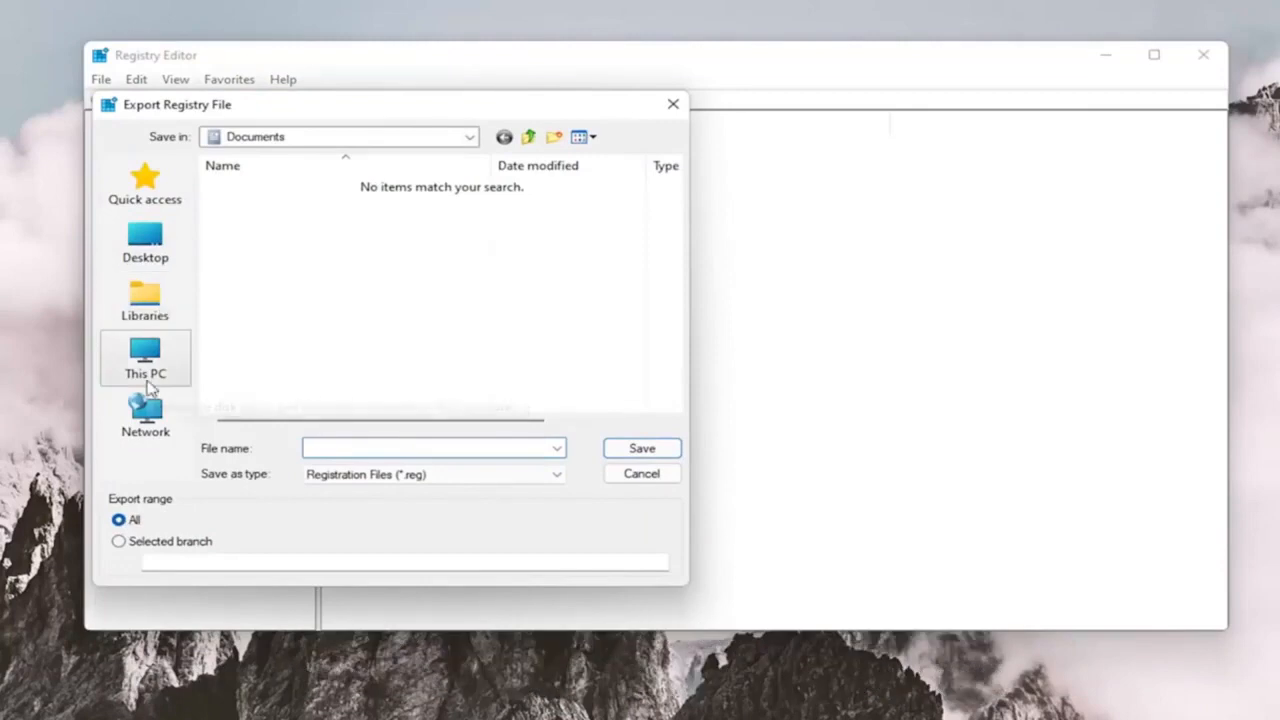
mouse_move(312, 416)
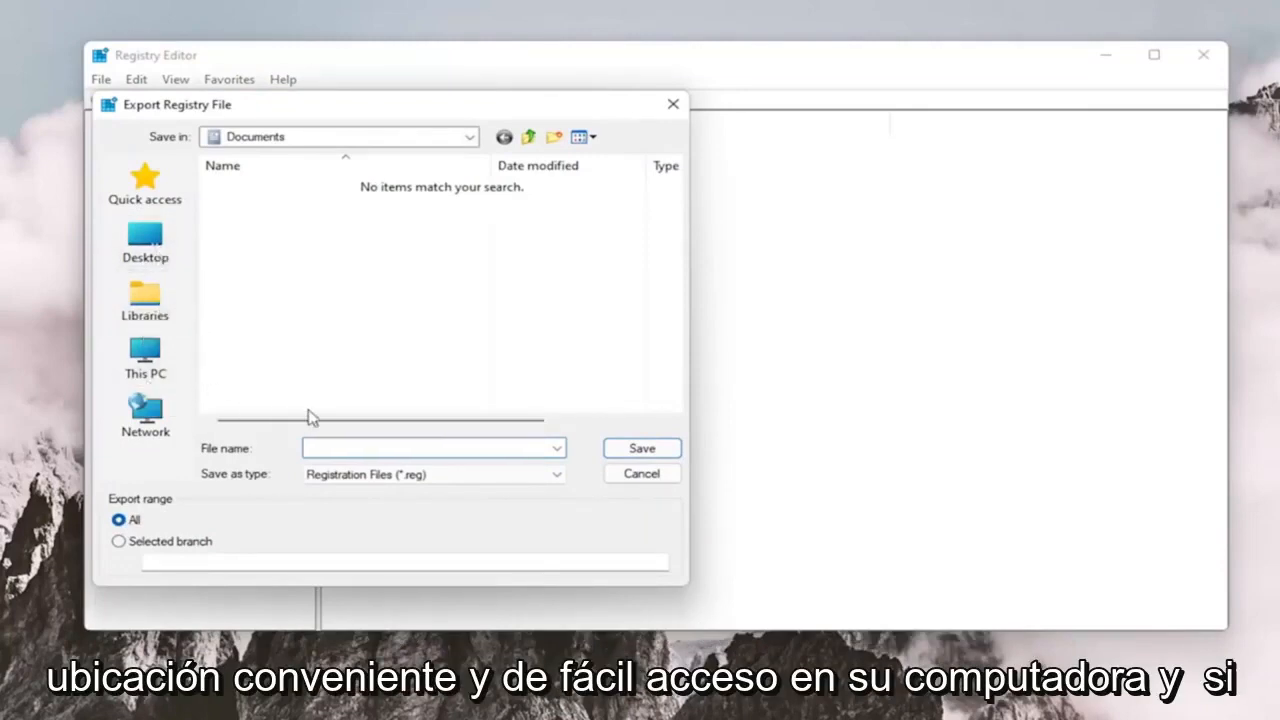
left_click(641, 473)
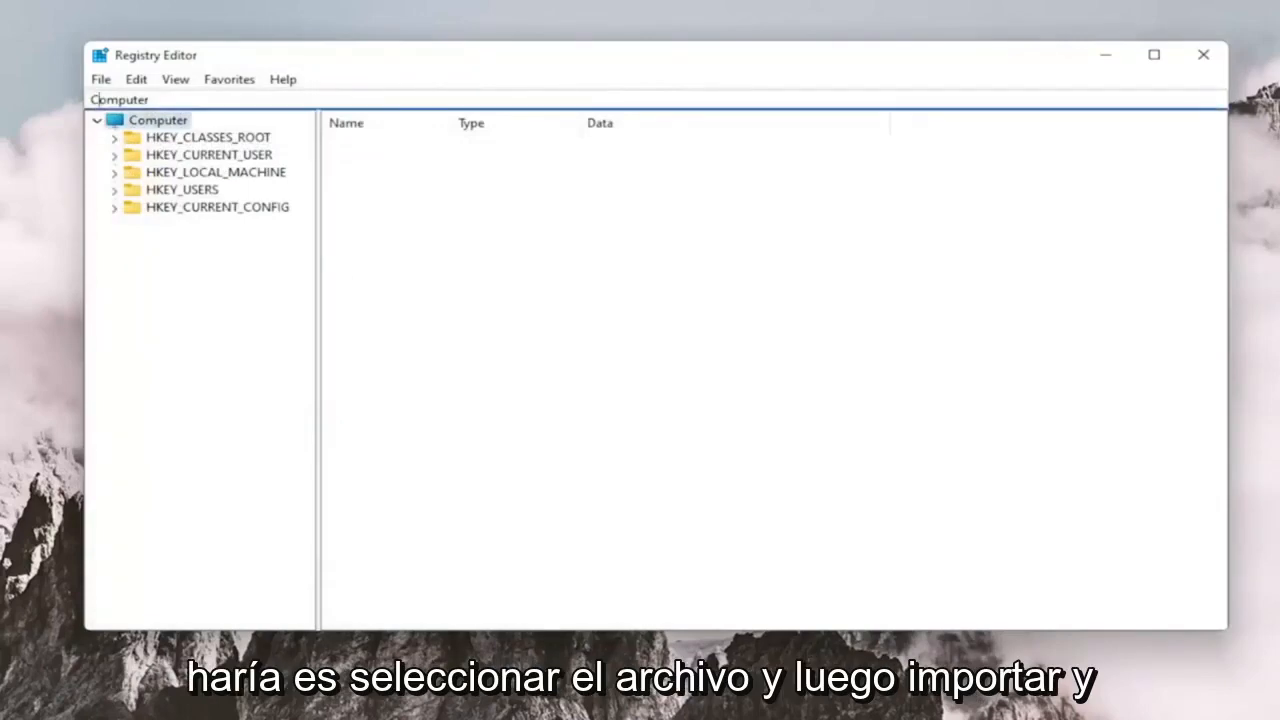
left_click(100, 79)
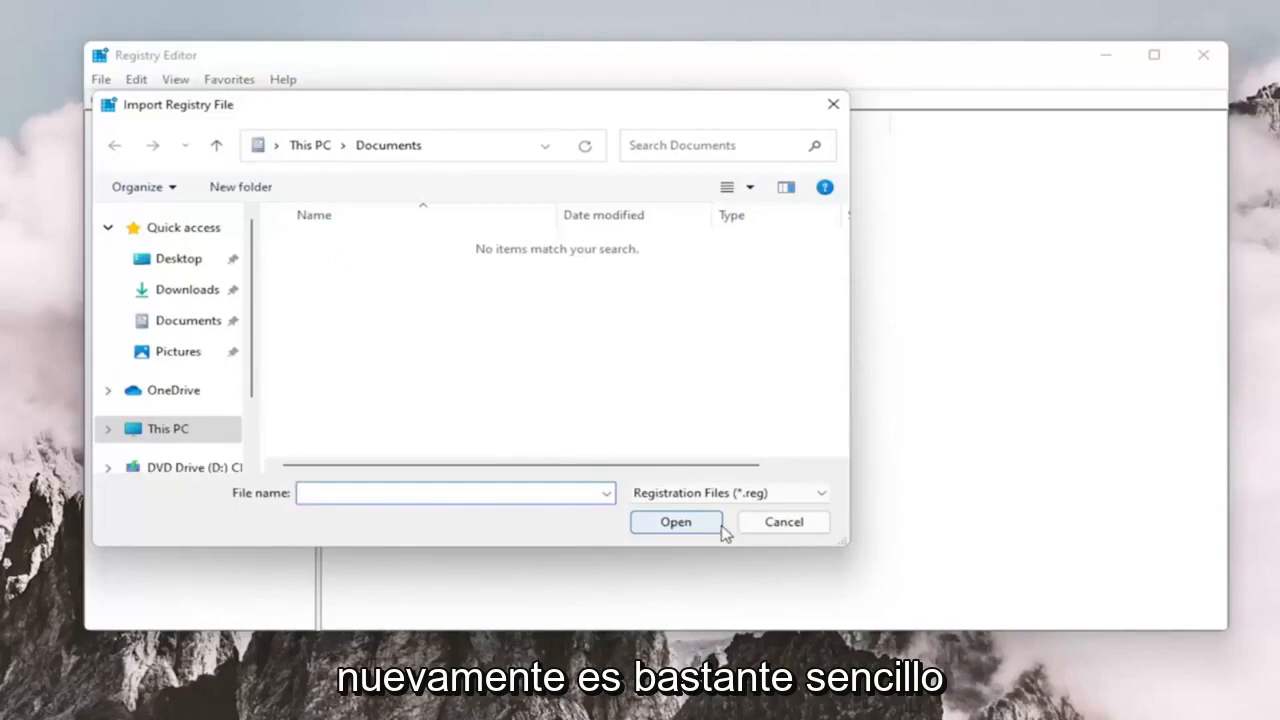
left_click(783, 521)
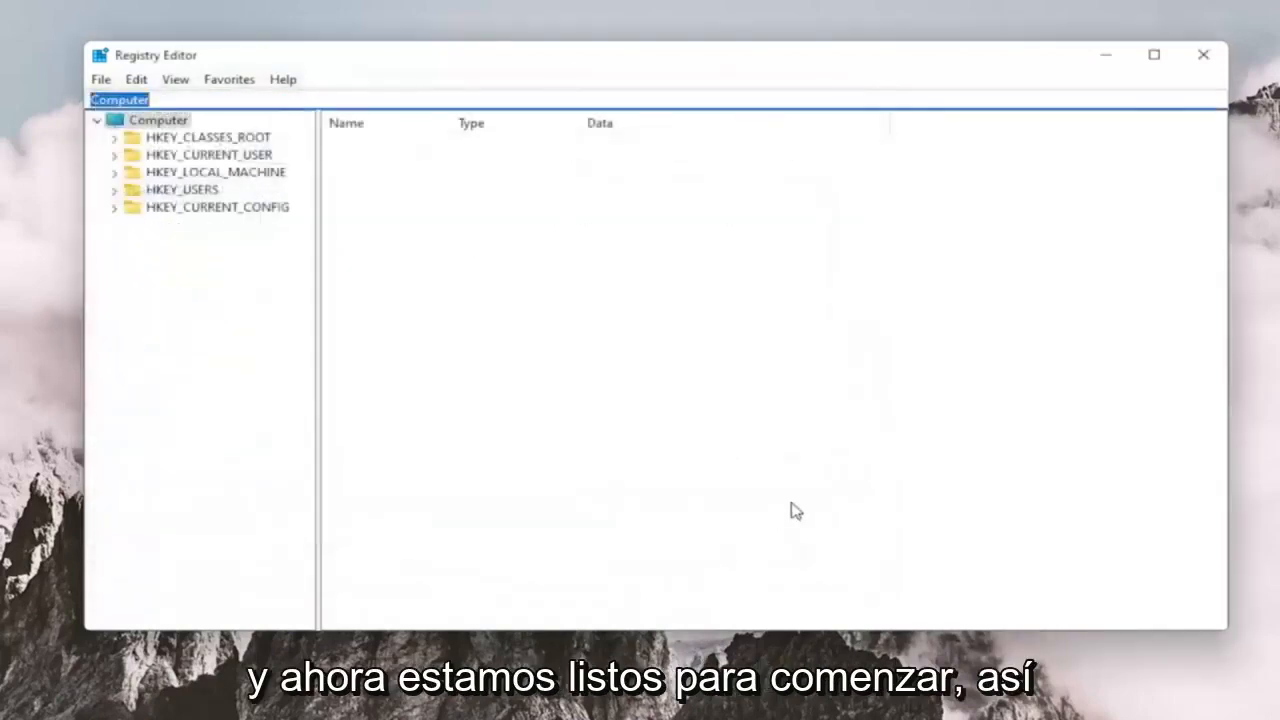
mouse_move(334, 442)
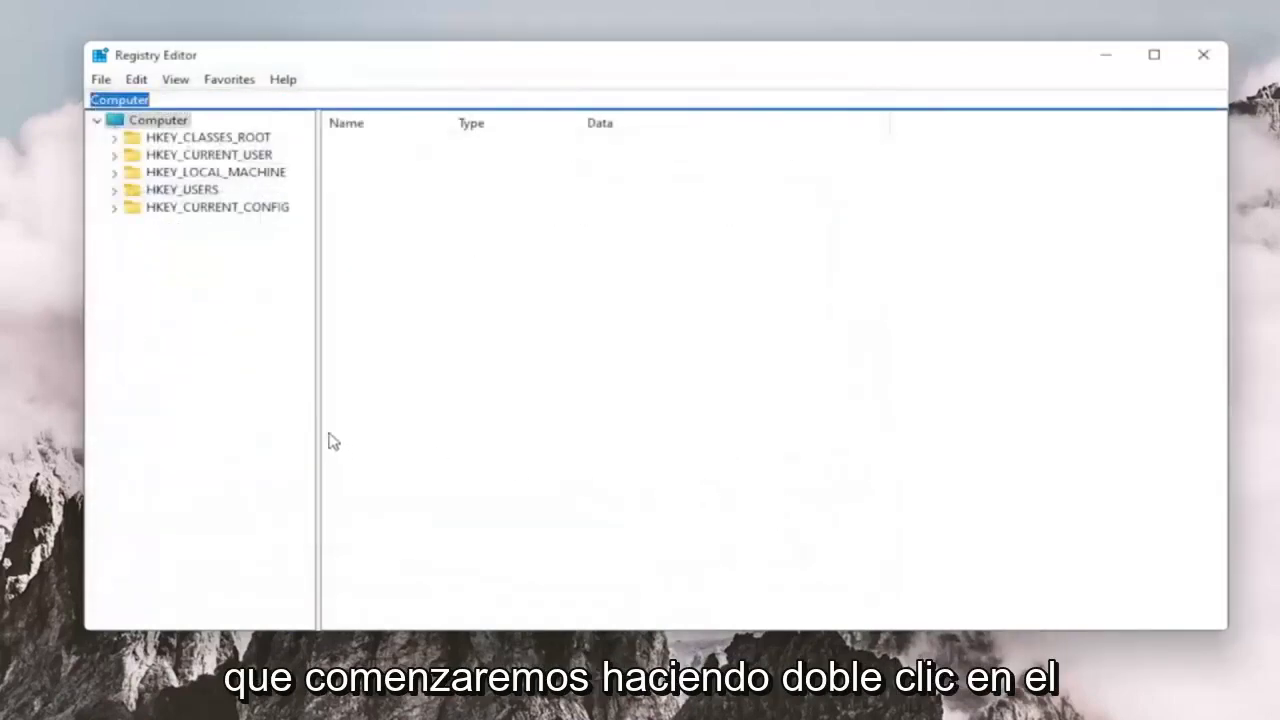
- Expand HKEY_CLASSES_ROOT, scroll down to Msi.Package, and expand its shell key
left_click(208, 137)
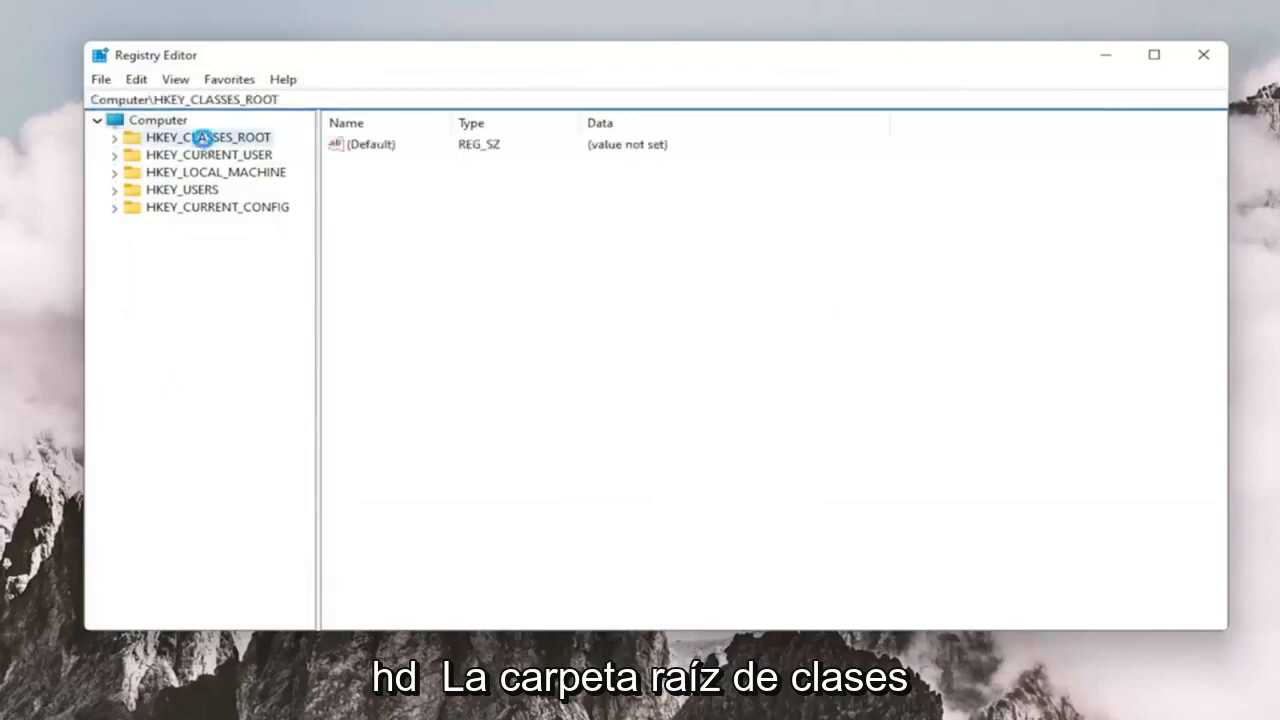
left_click(114, 137)
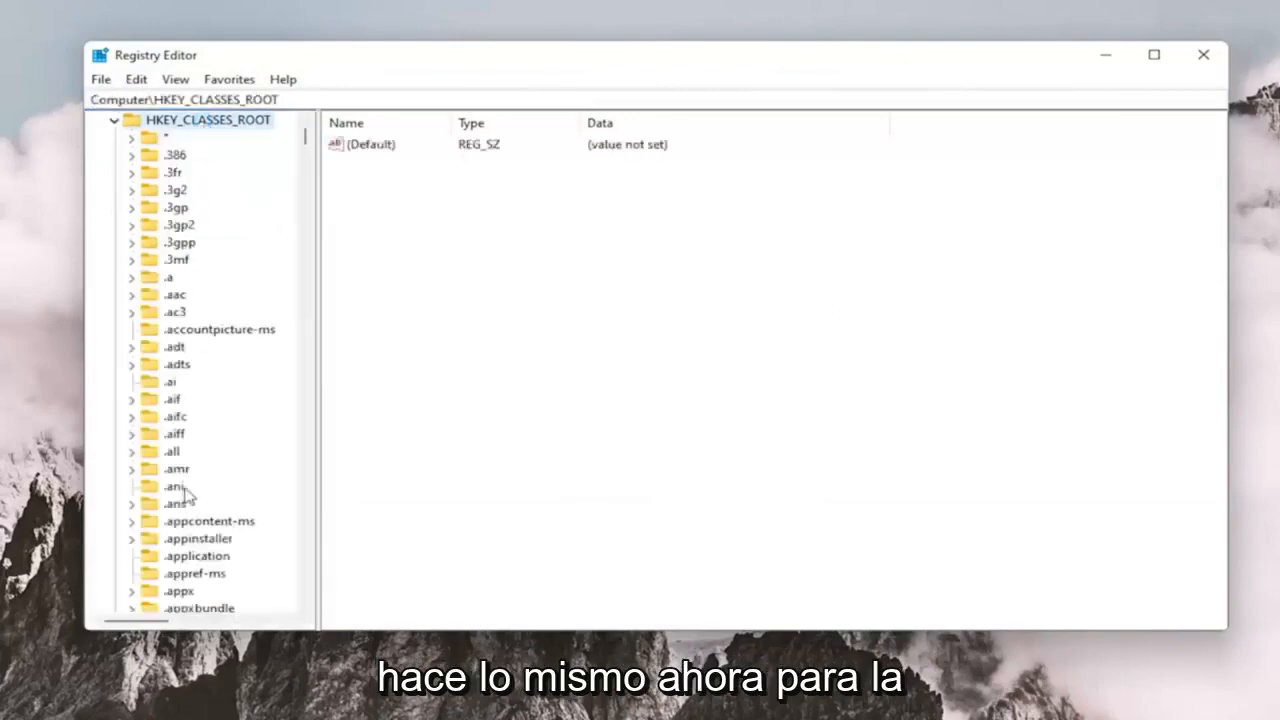
scroll("down", 3)
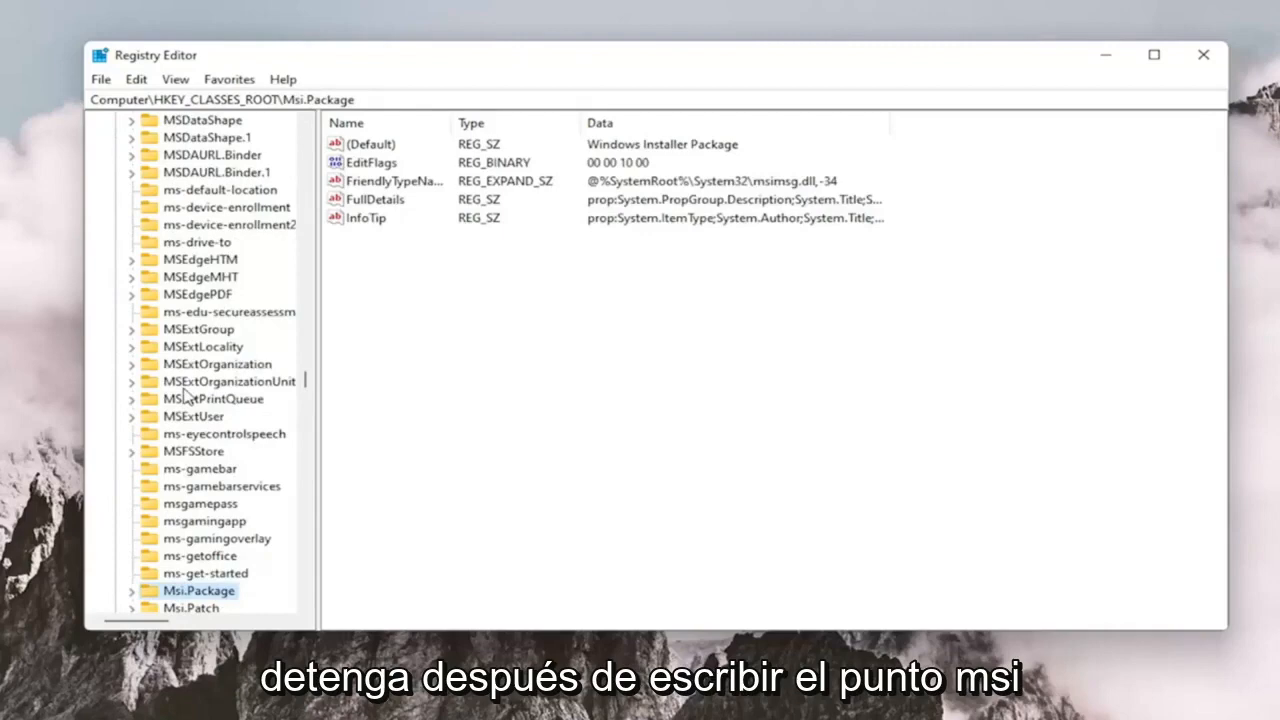
scroll("down", 3)
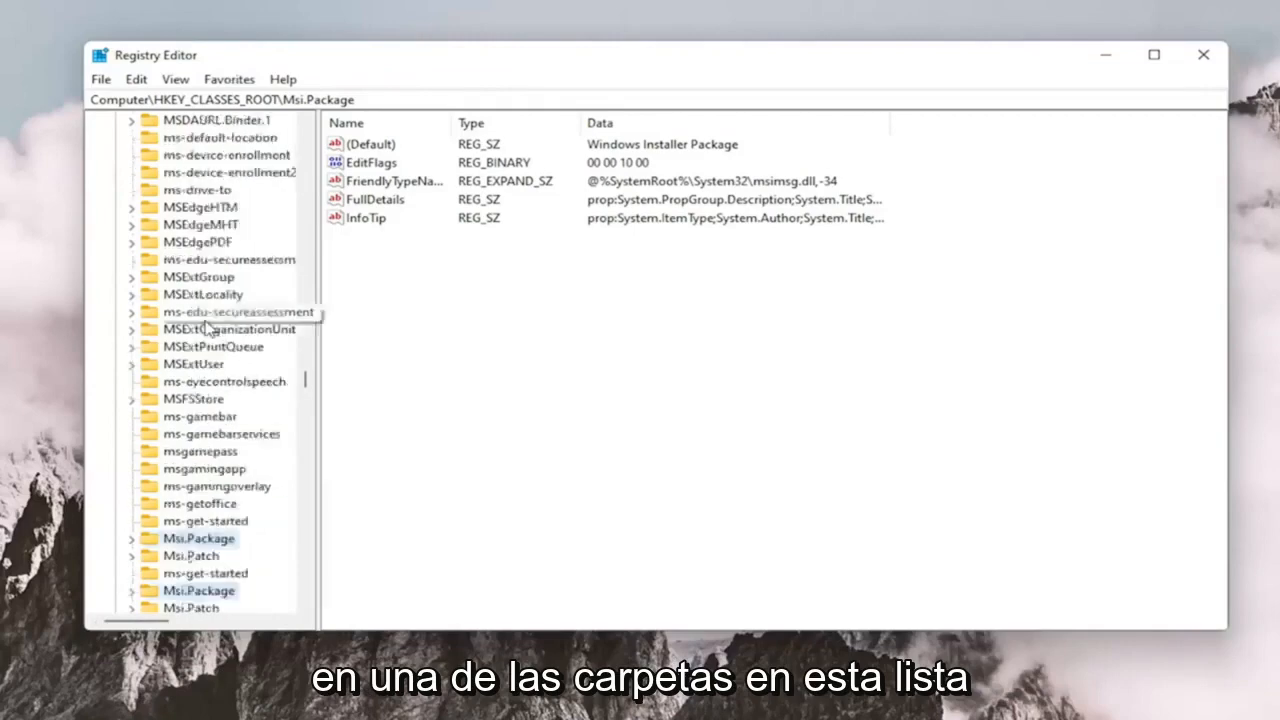
scroll("down", 3)
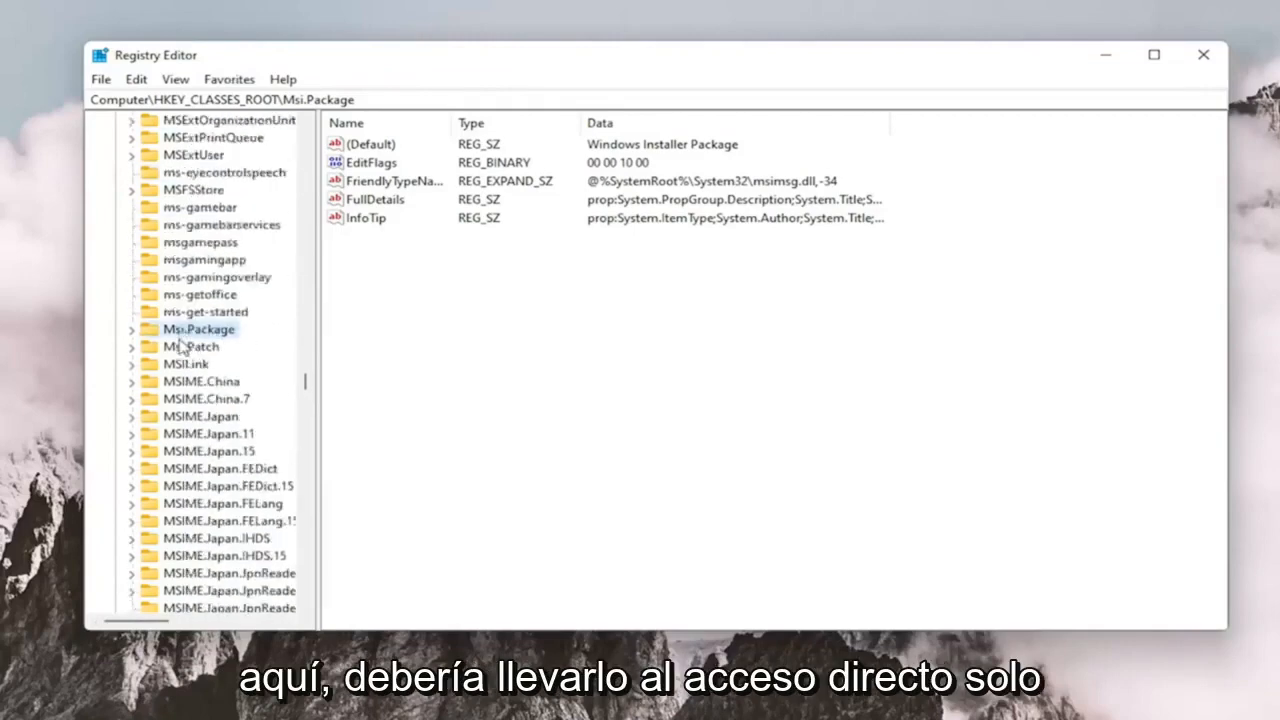
mouse_move(45, 310)
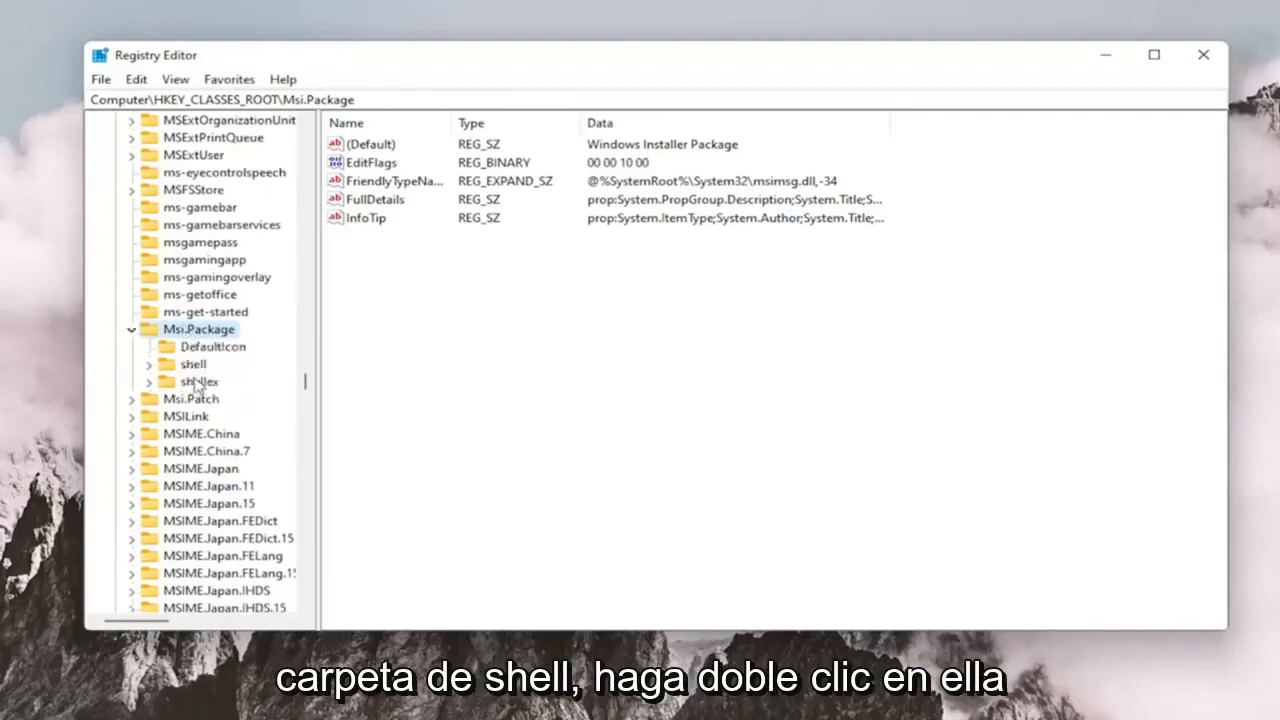
double_click(193, 364)
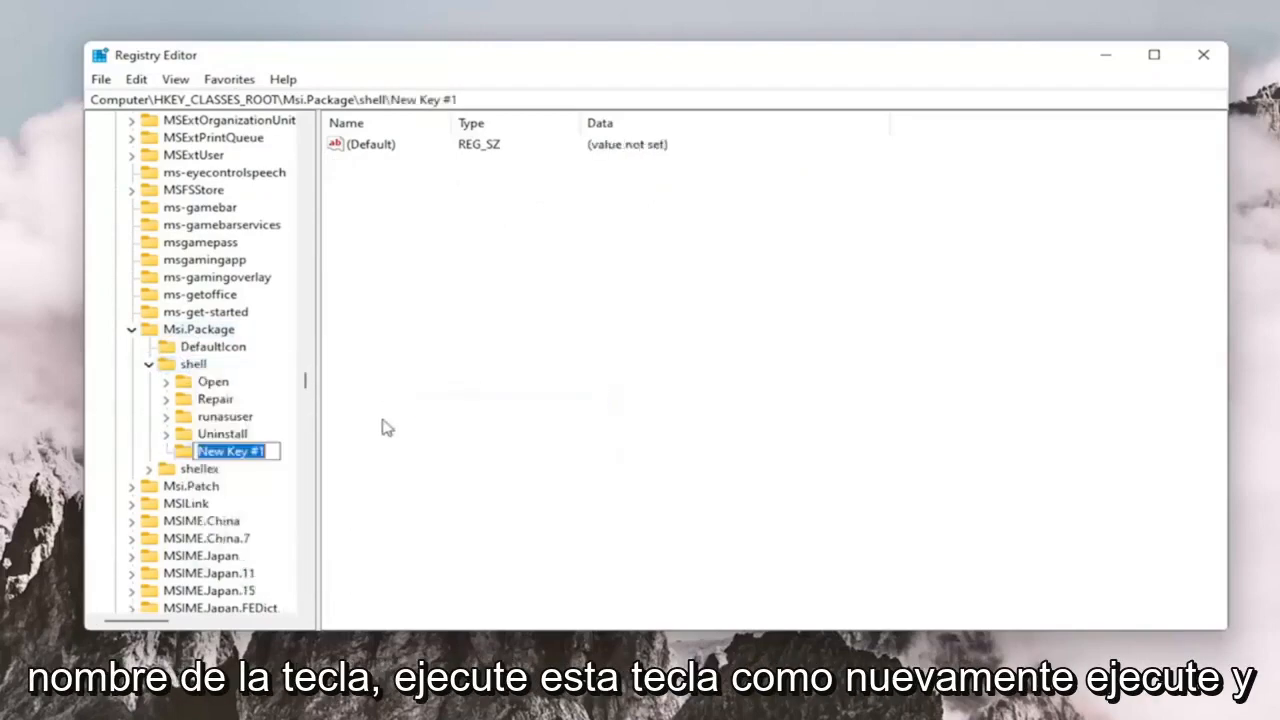
- Name the new shell subkey 'runas' and select its (Default) value
type("runa")
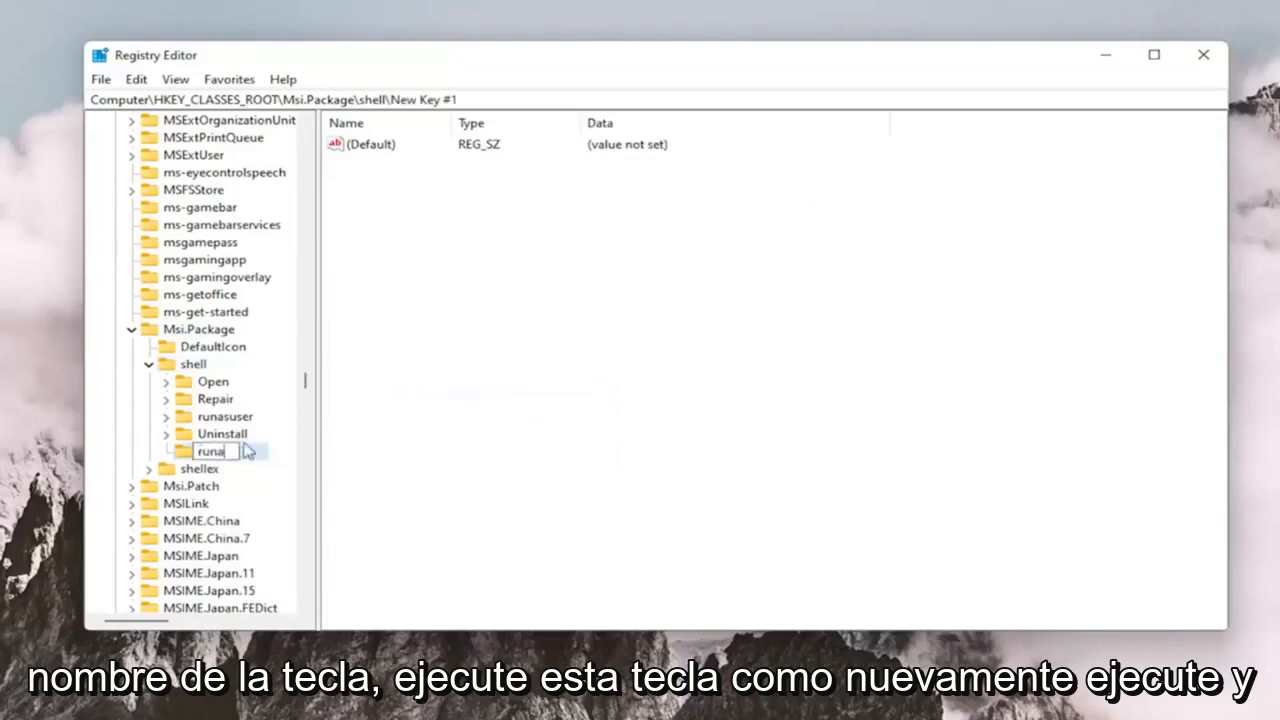
type("s")
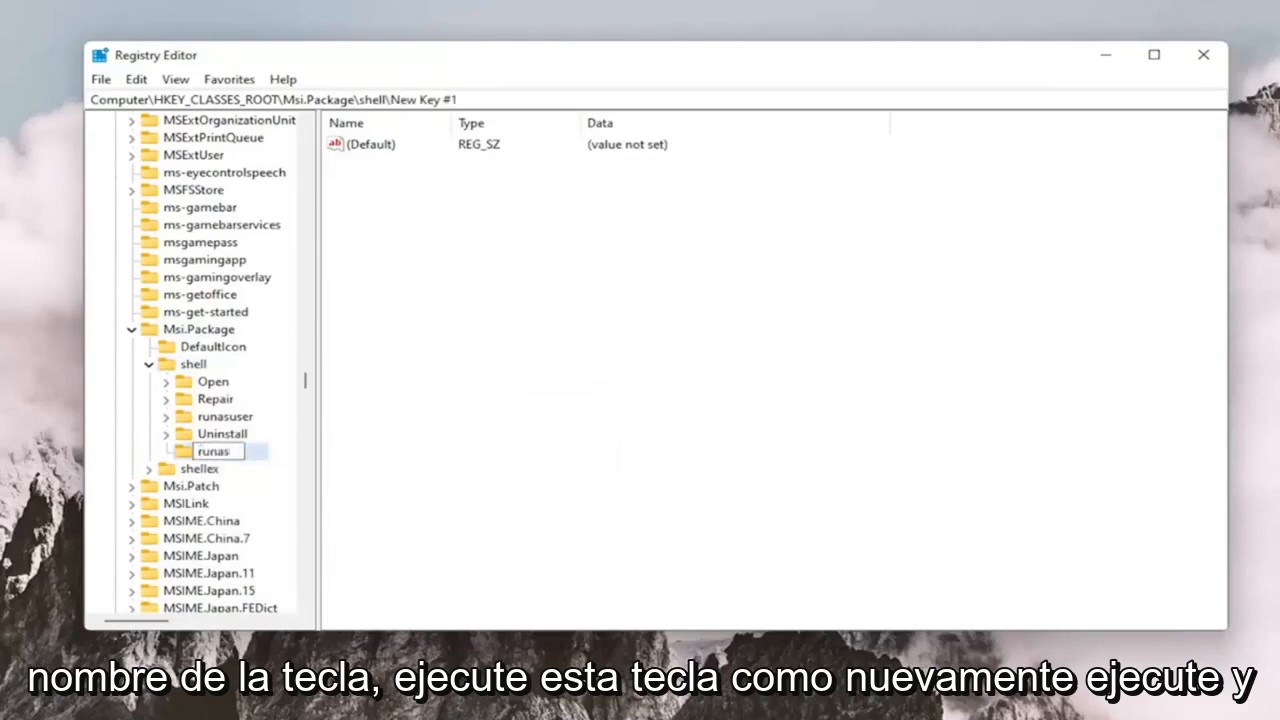
key("Return")
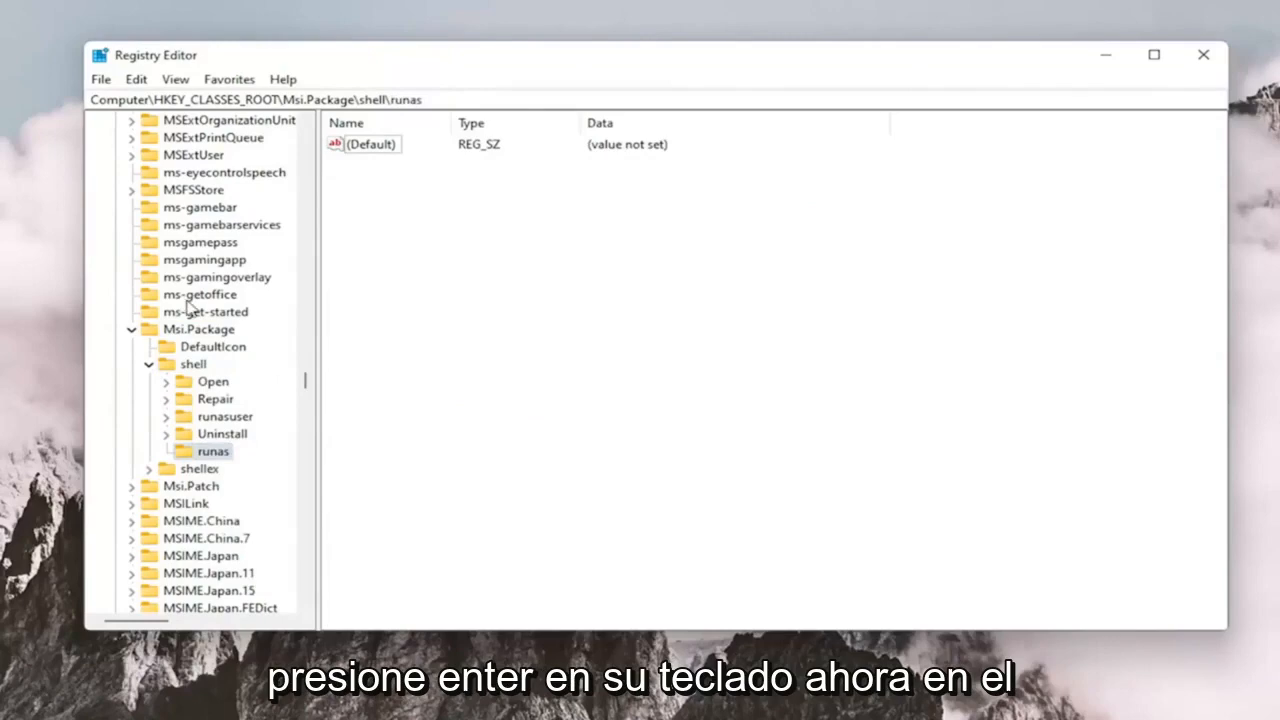
left_click(372, 144)
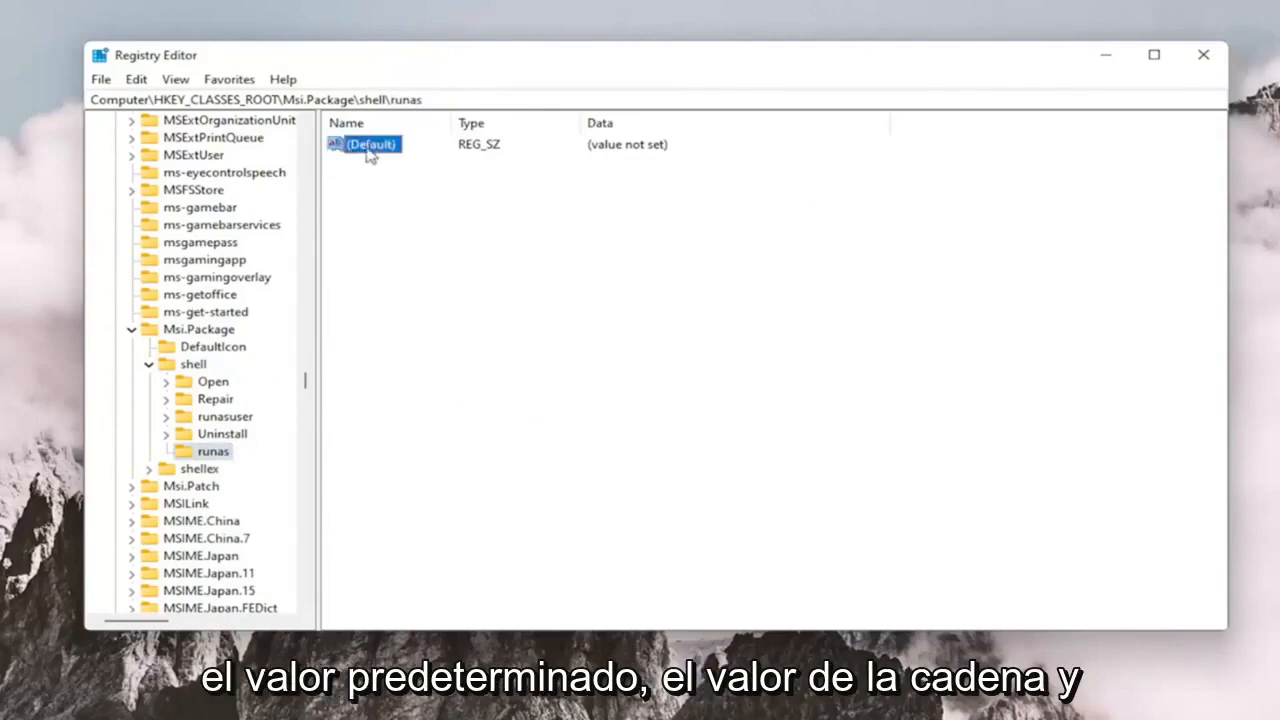
- Set the runas (Default) value data to 'install as &administrator'
double_click(371, 144)
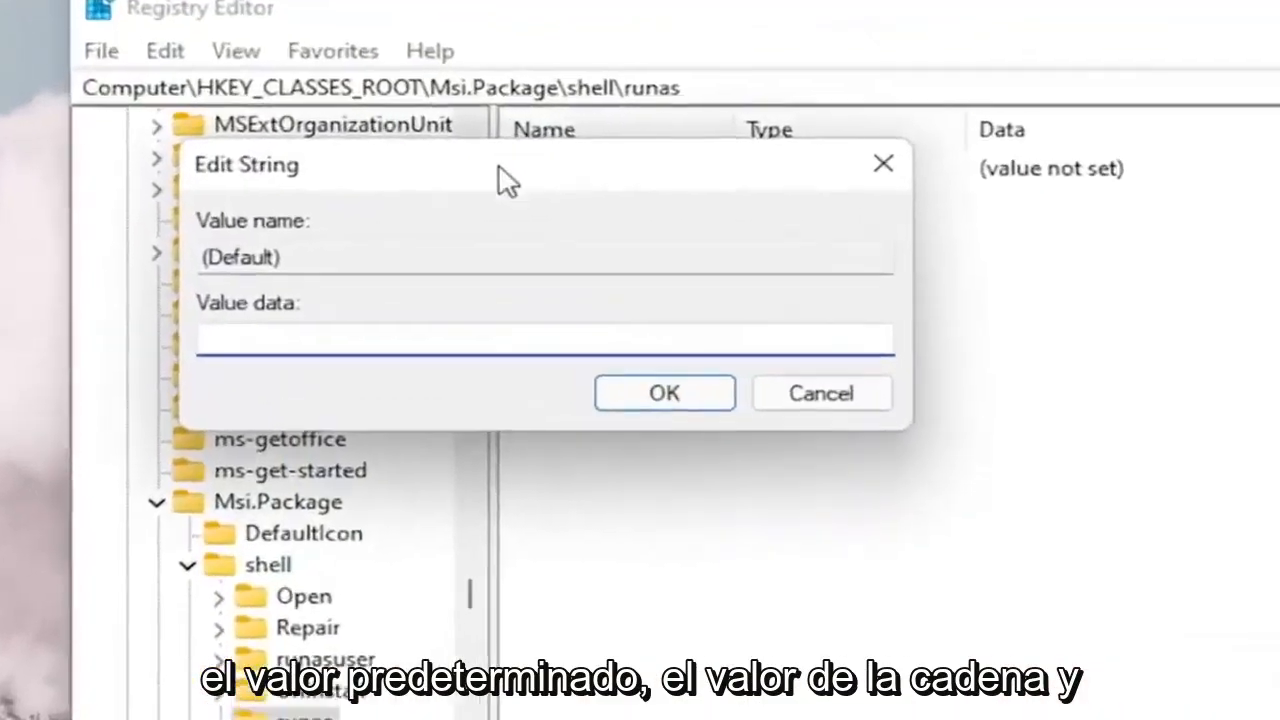
type("install")
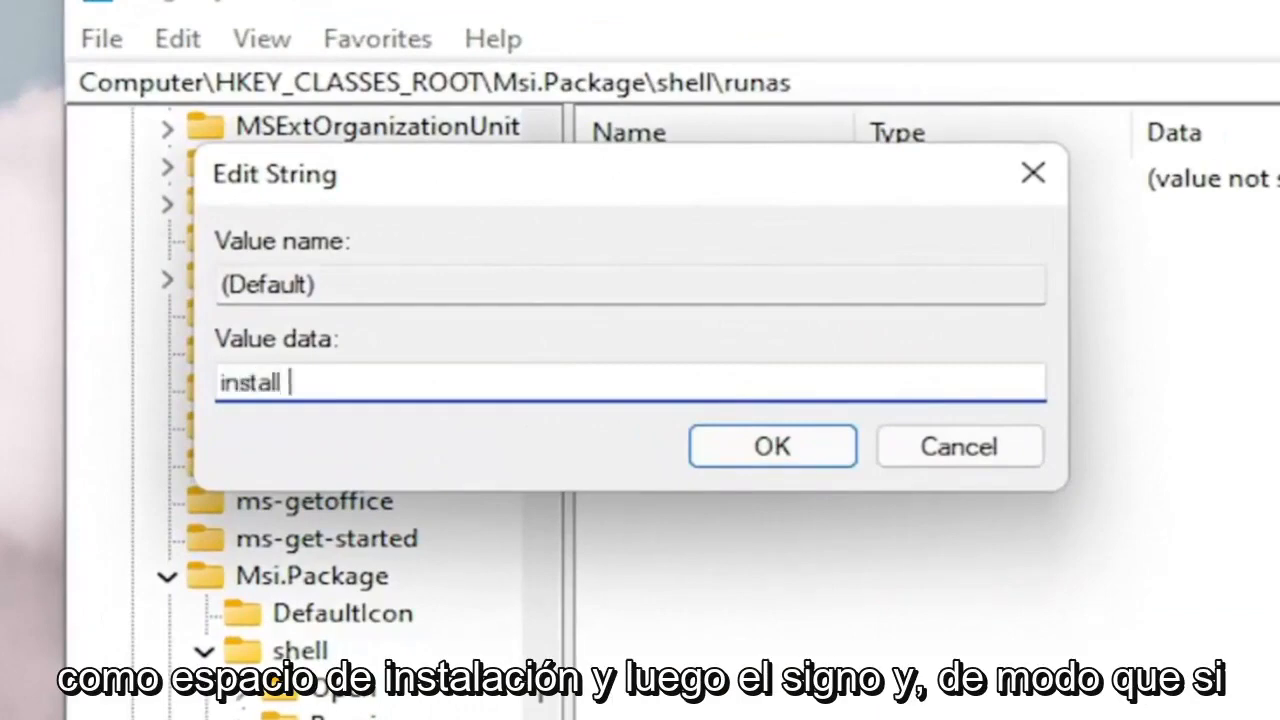
type("as &")
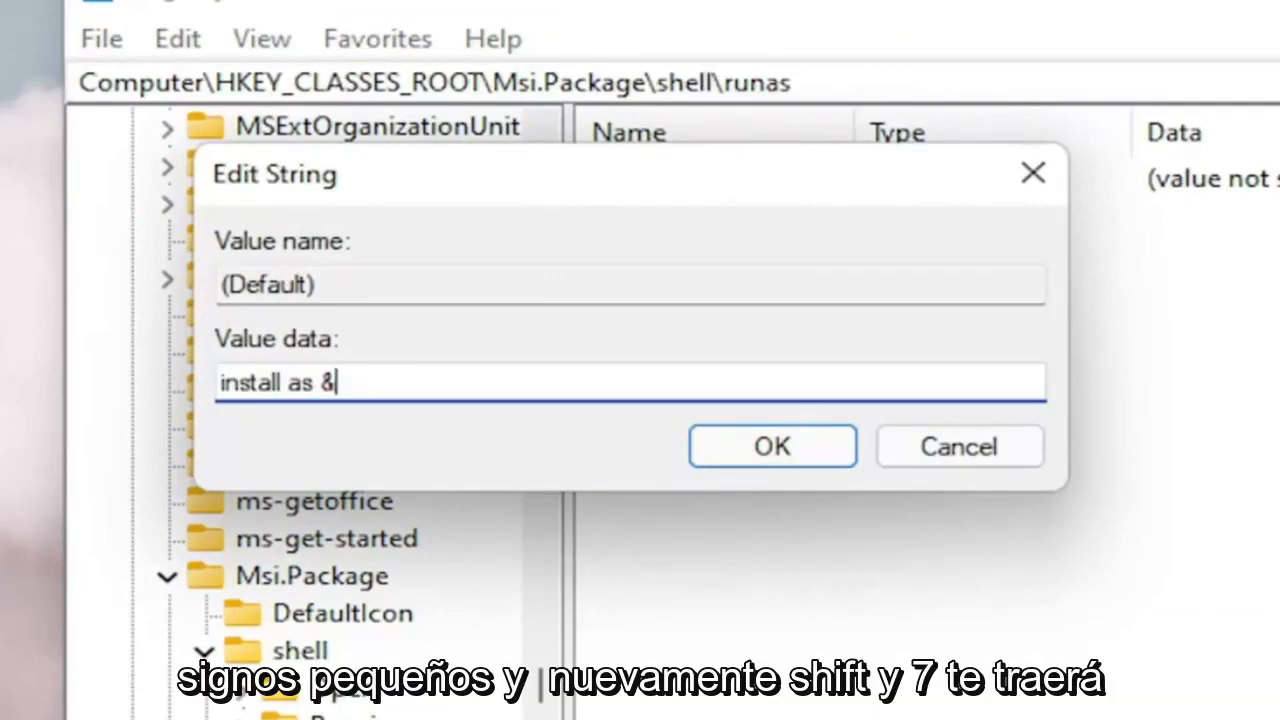
key("Backspace")
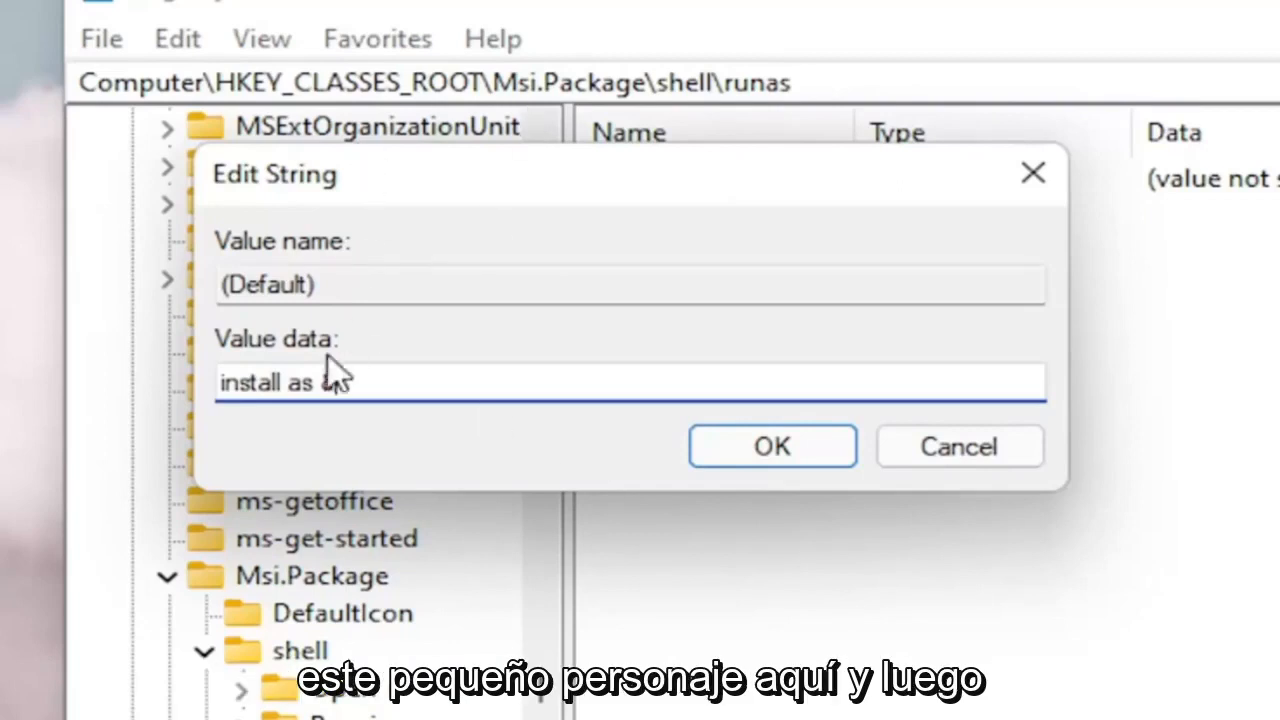
type("&a")
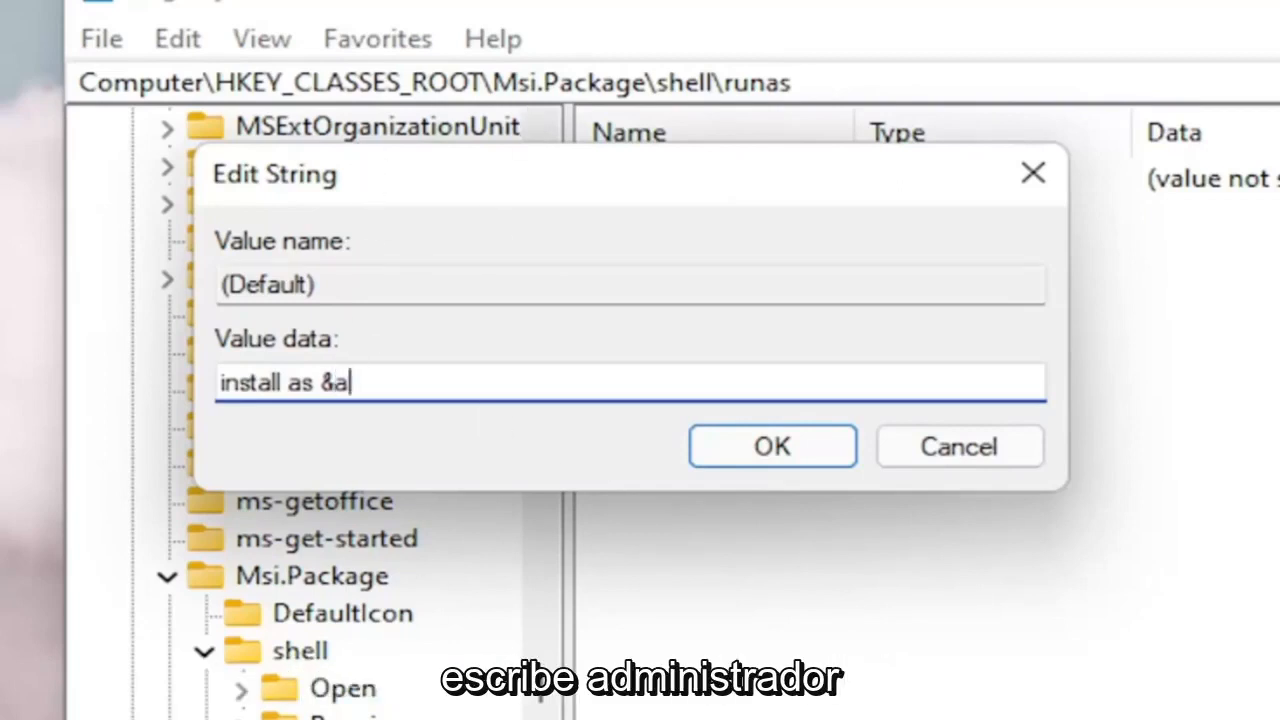
type("dministra")
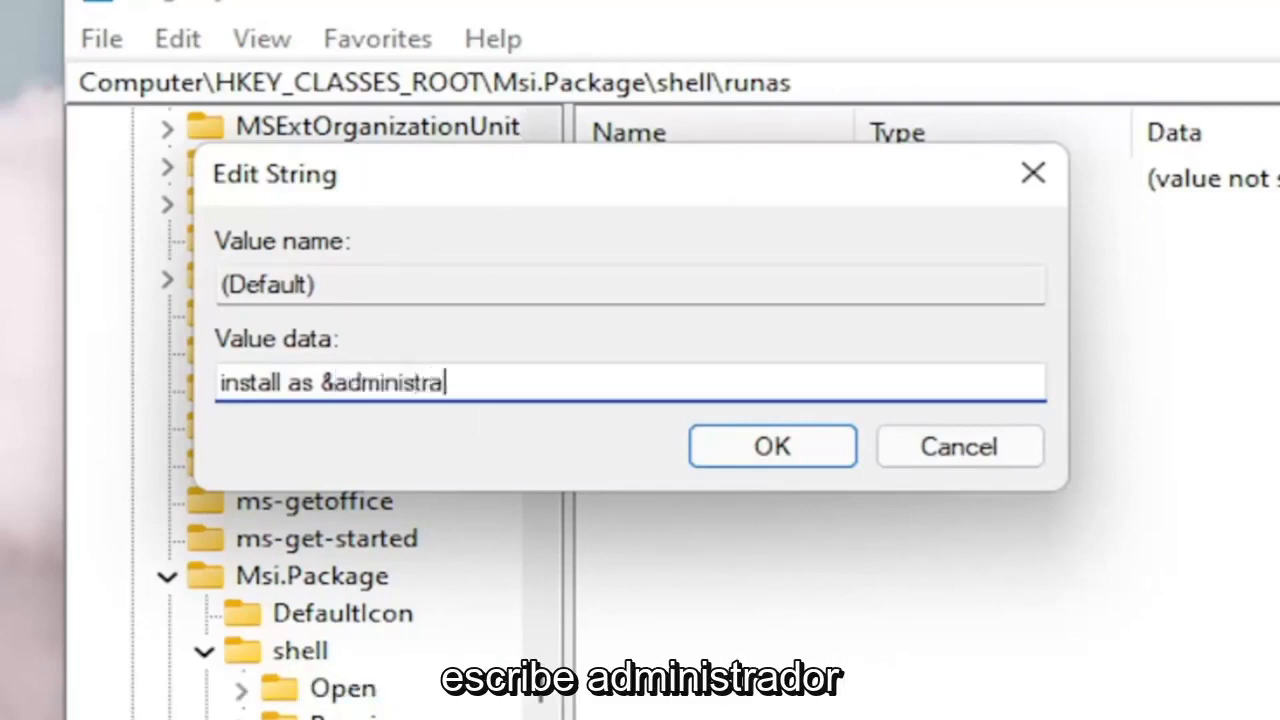
type("tor")
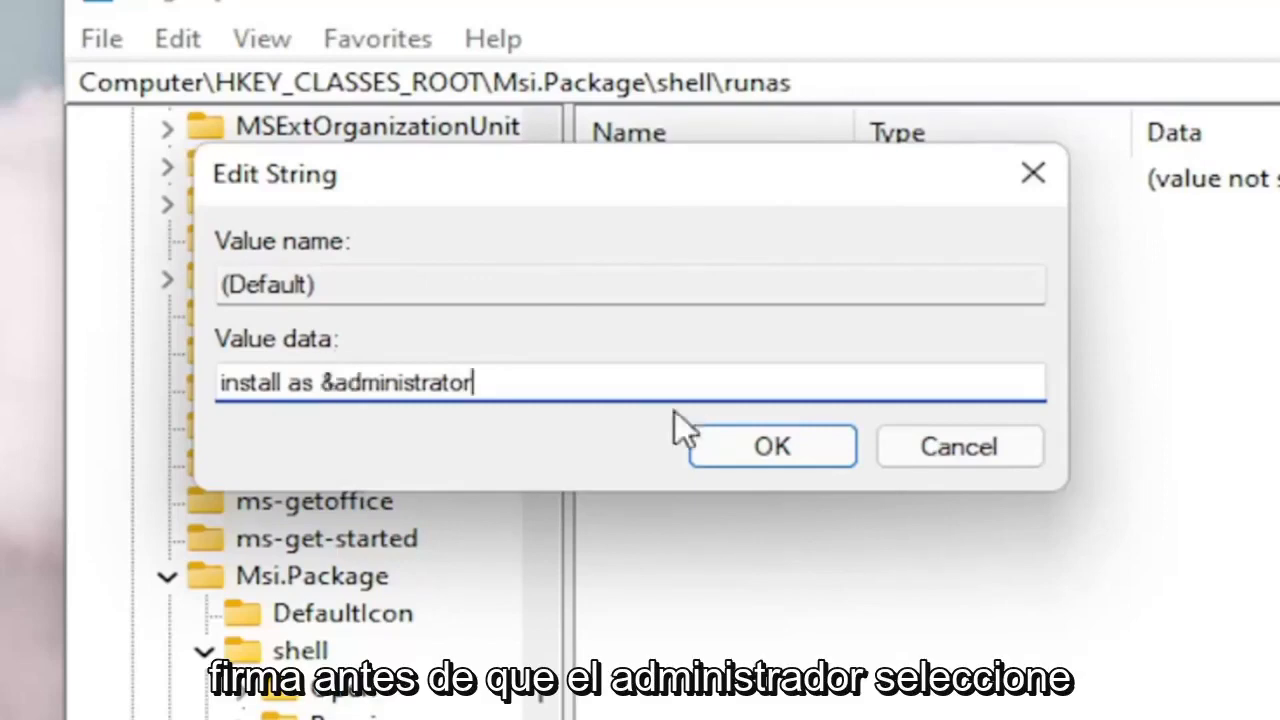
left_click(771, 446)
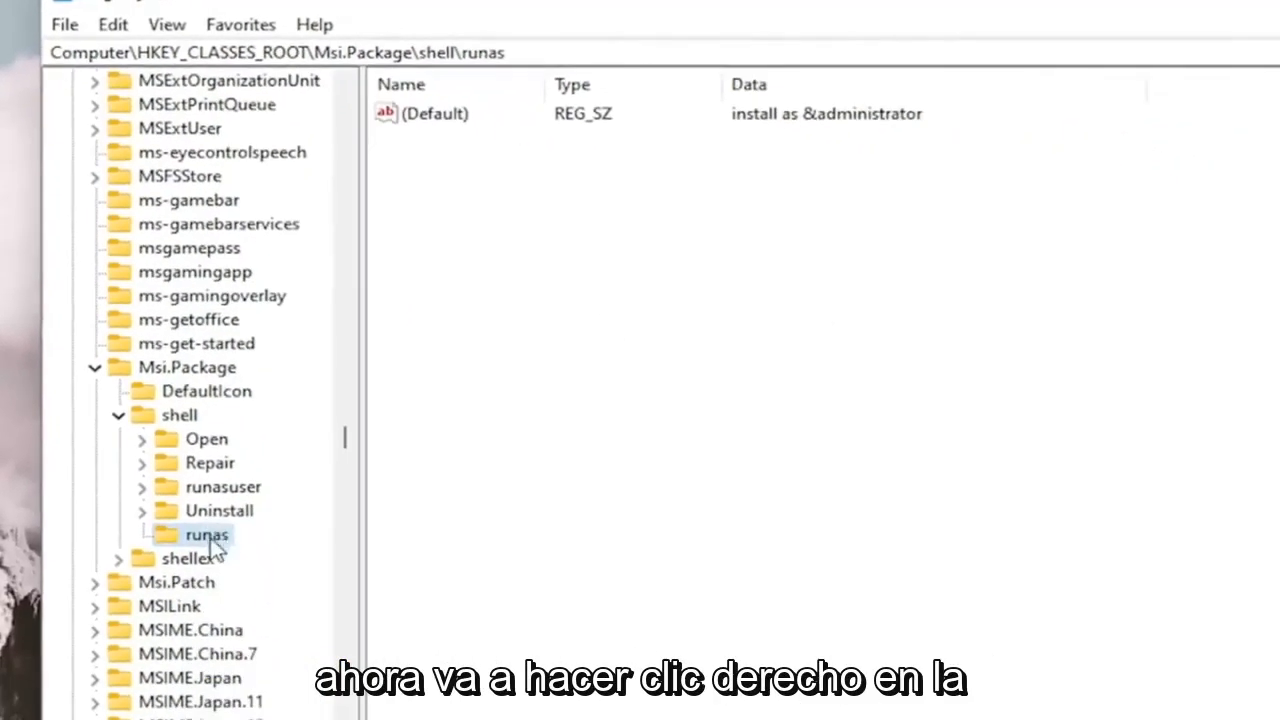
- Create a new key named 'command' under runas
right_click(206, 534)
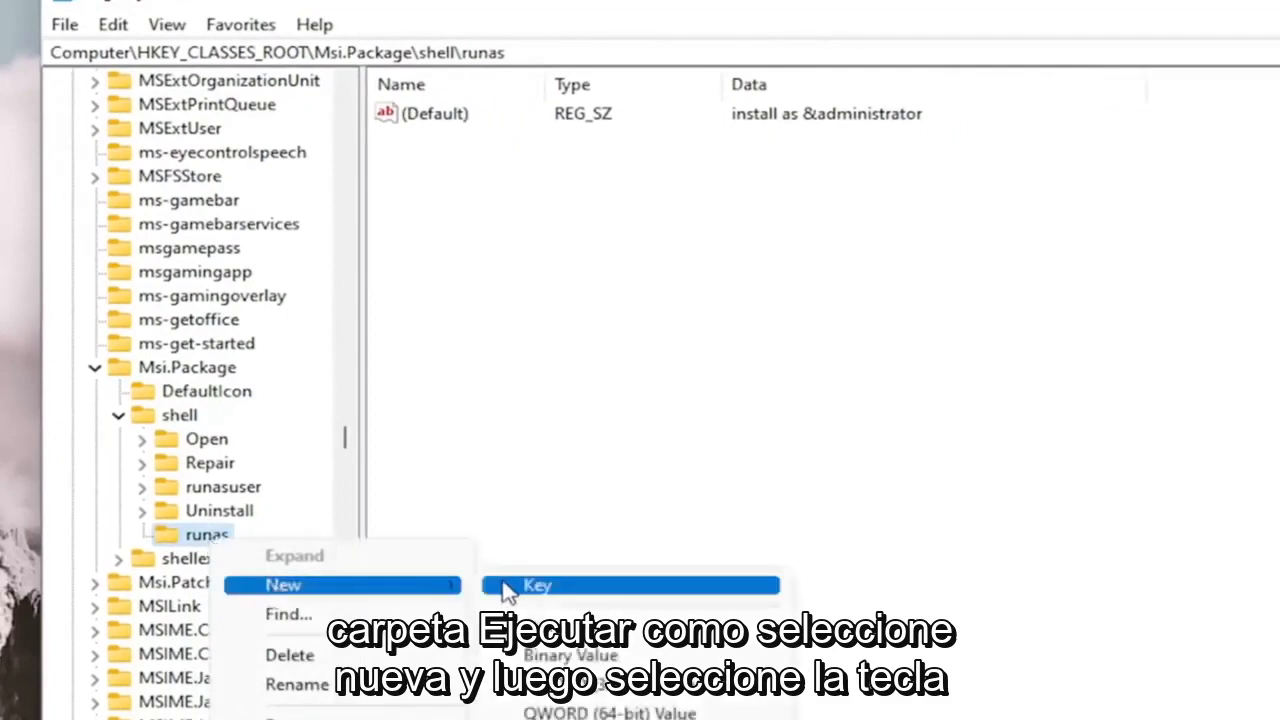
left_click(538, 585)
type("command")
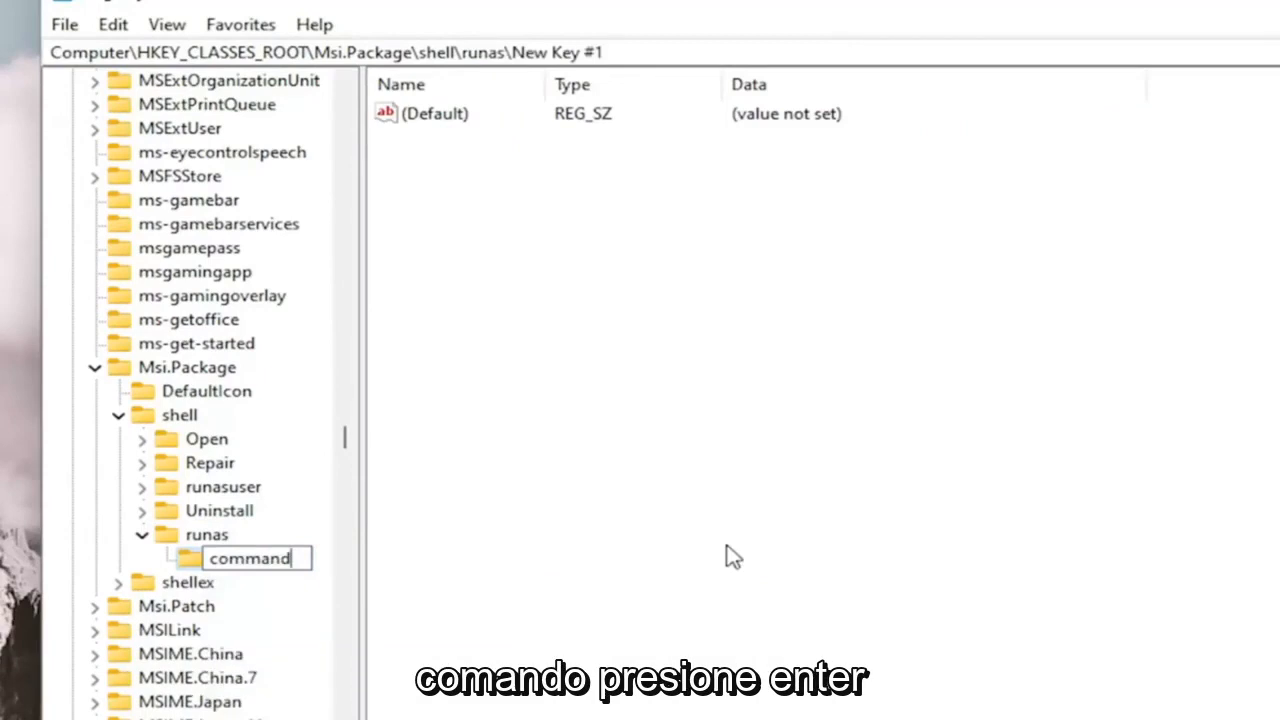
key("Return")
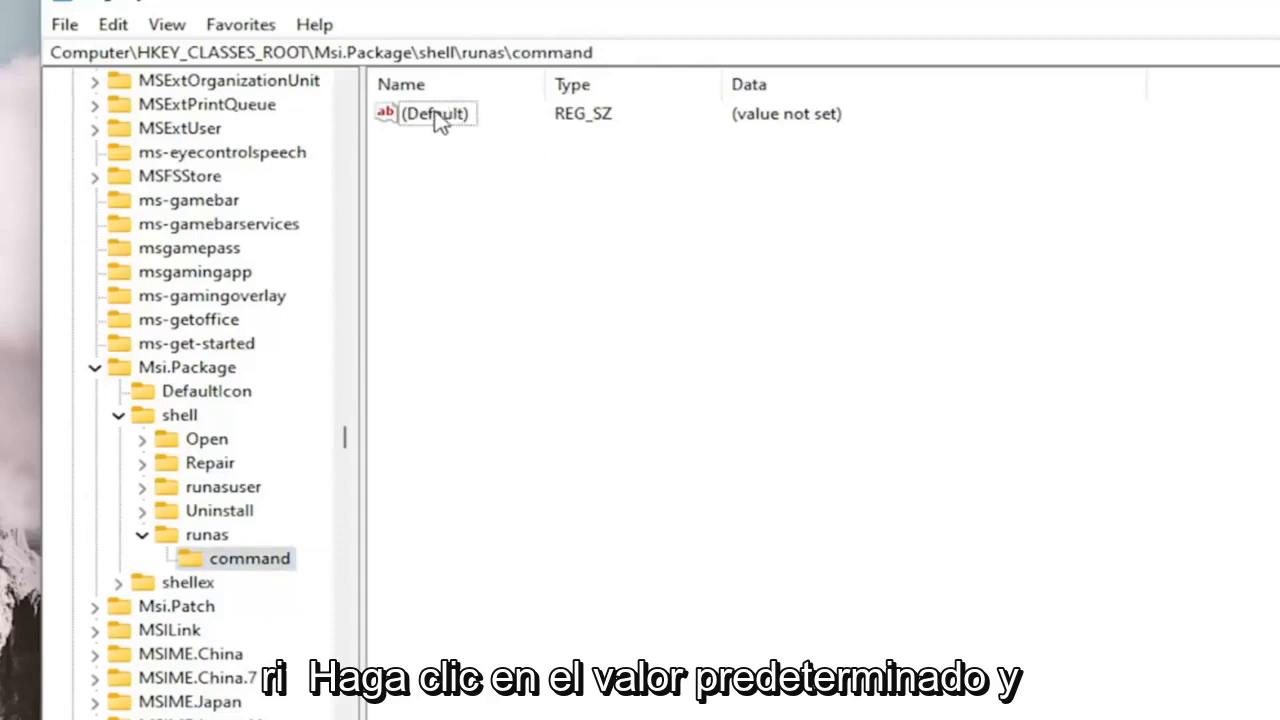
- Set the command key's (Default) value to msiexec /i "%1" and collapse the shell branch
double_click(433, 113)
type("msiexec /i \"%1\"")
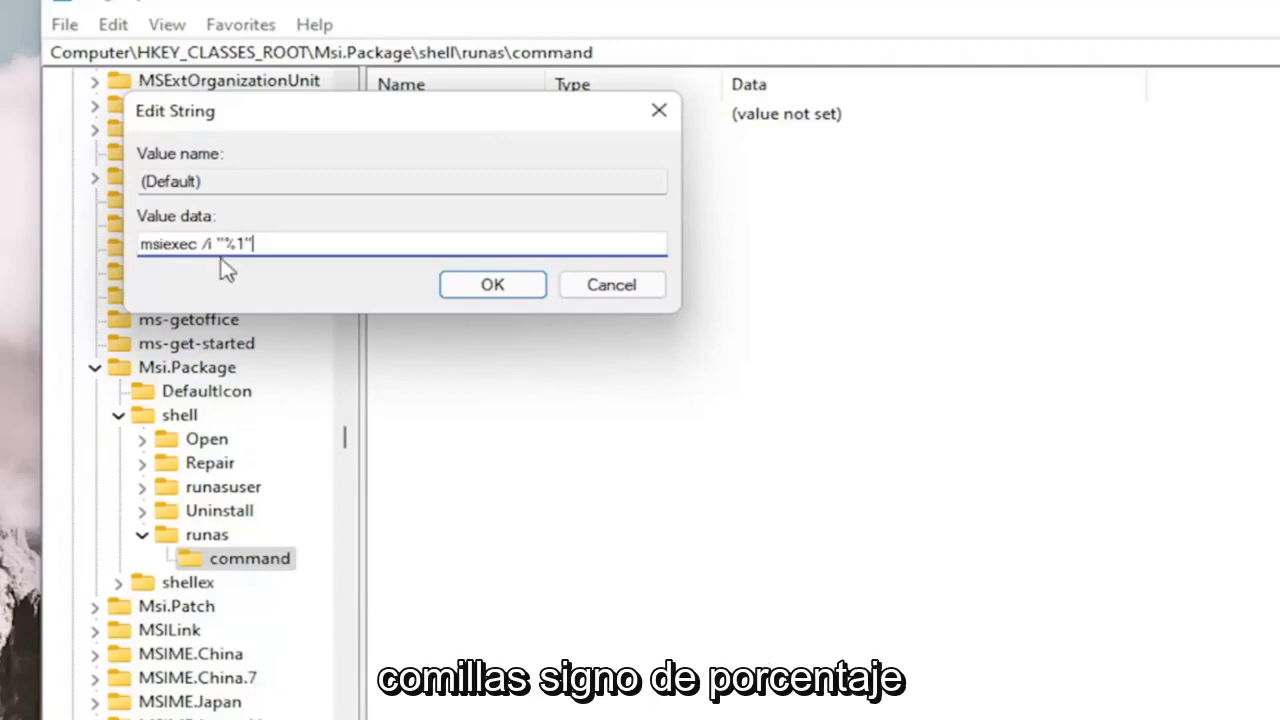
mouse_move(258, 285)
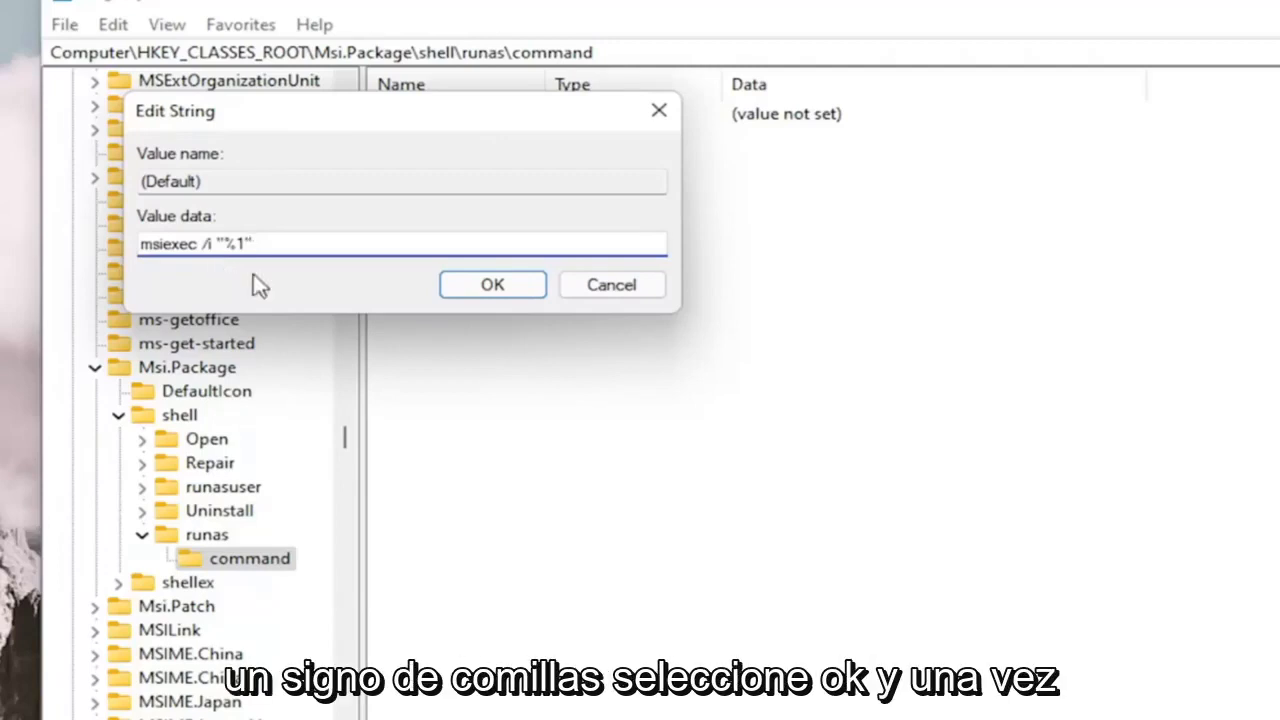
left_click(492, 285)
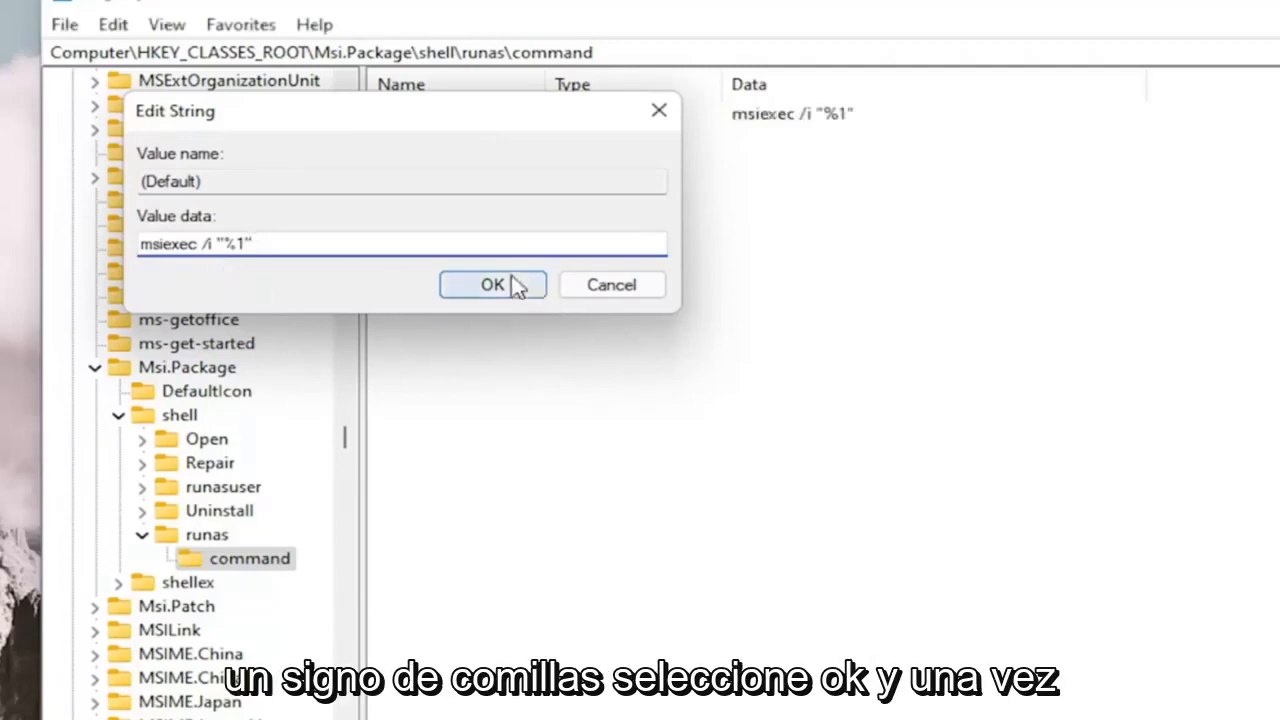
left_click(492, 285)
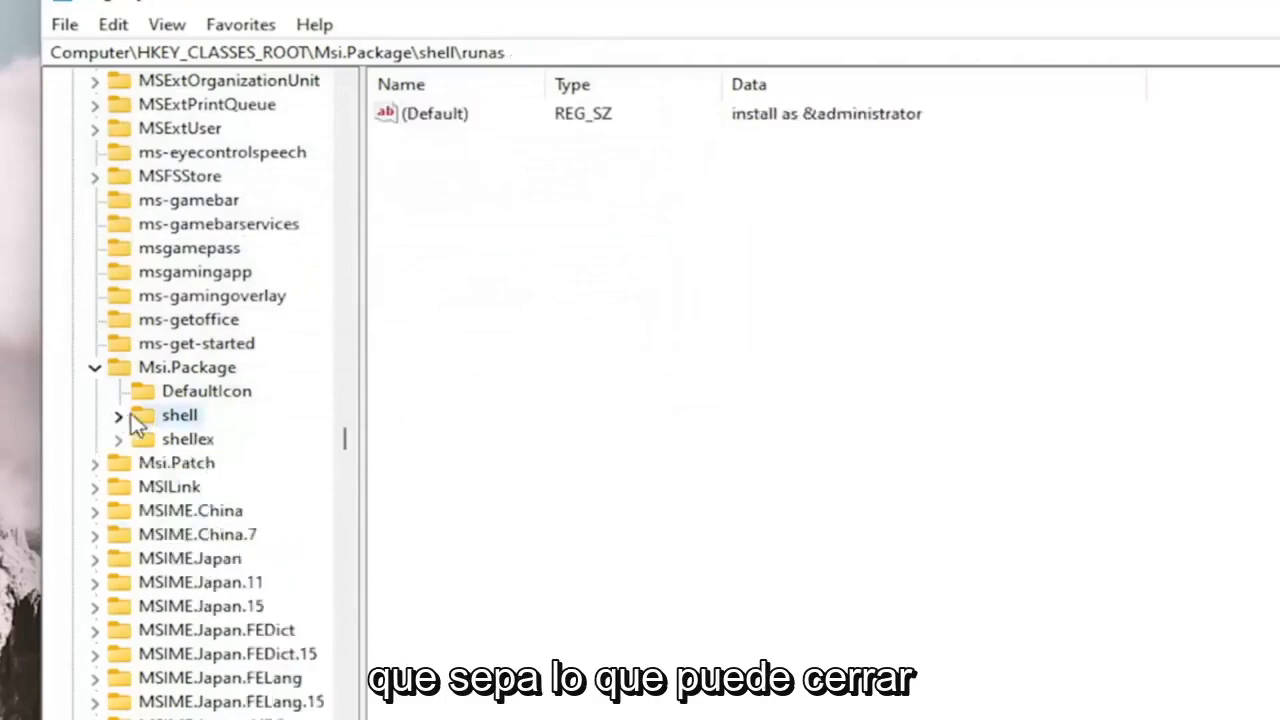